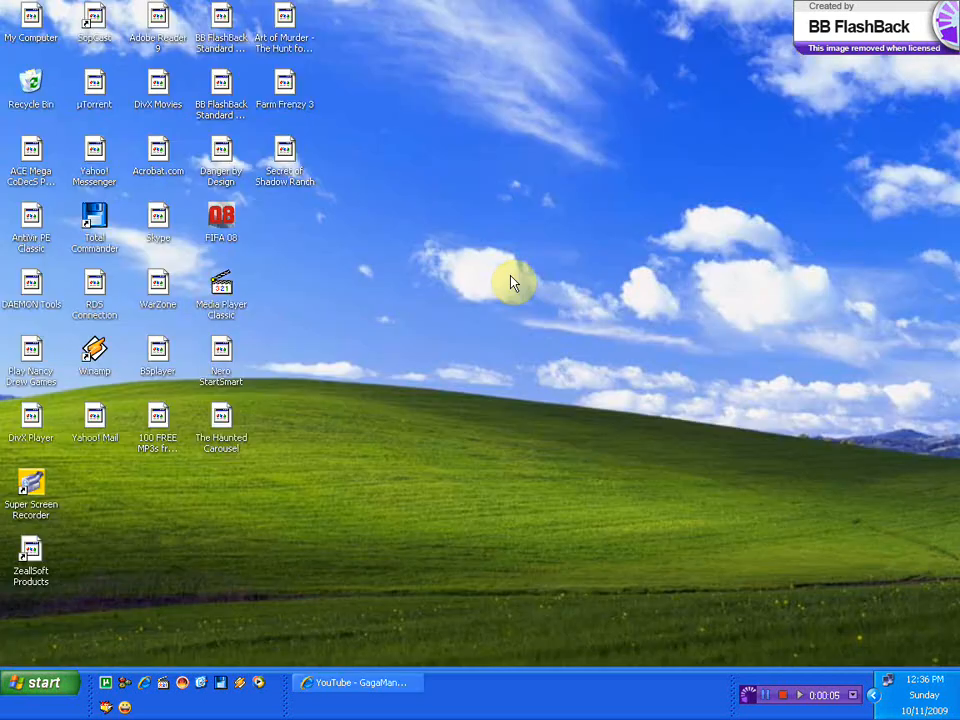
mouse_move(464, 302)
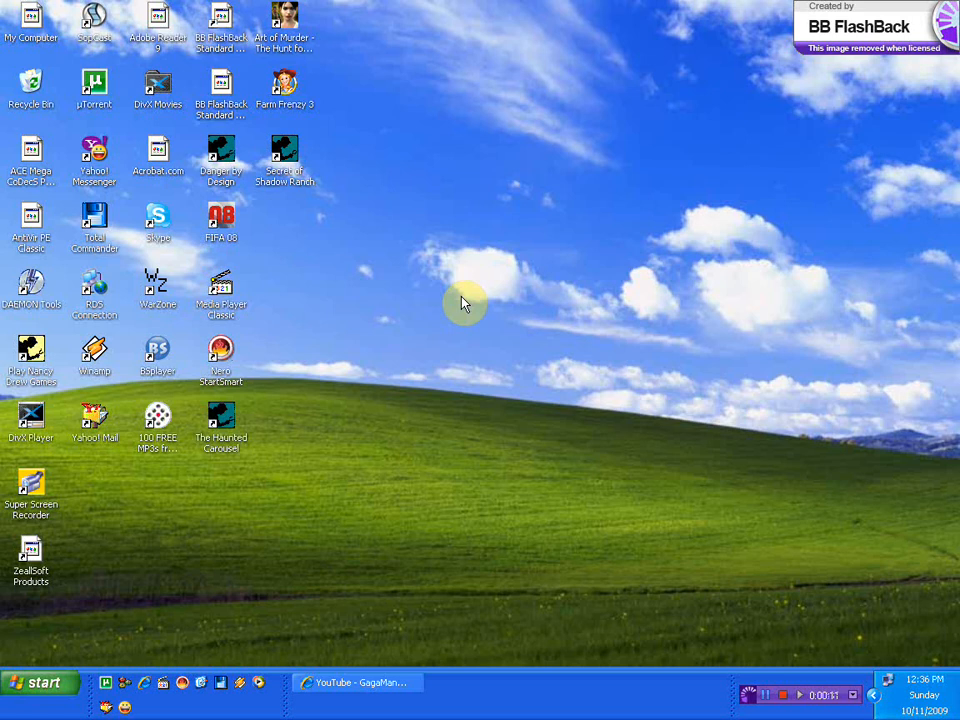
mouse_move(538, 412)
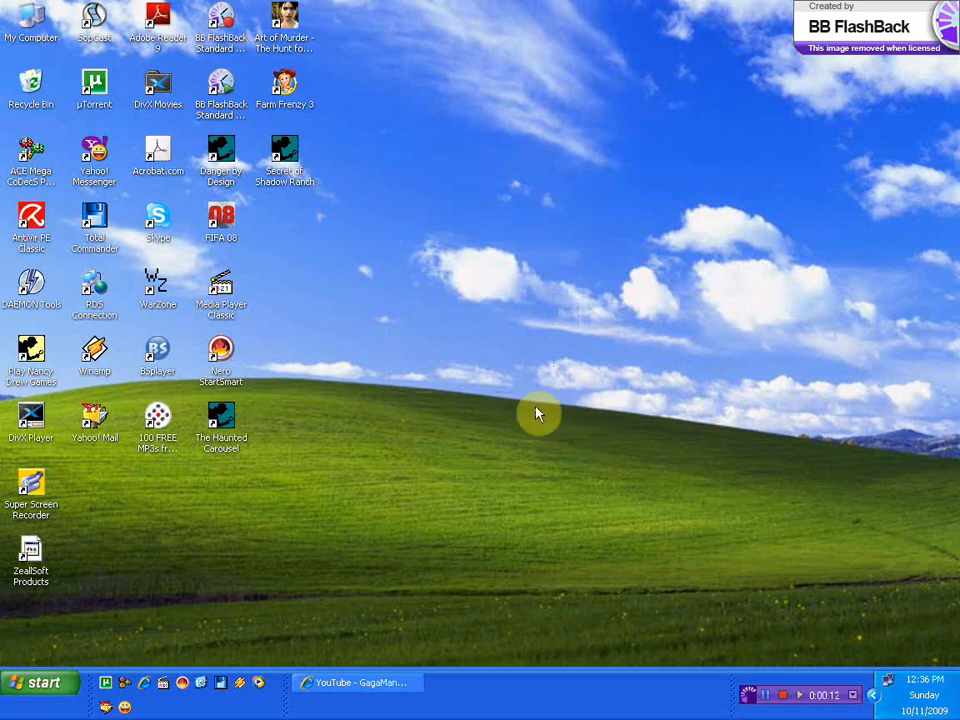
Launch Paint from the Start menu's All Programs list
click(40, 682)
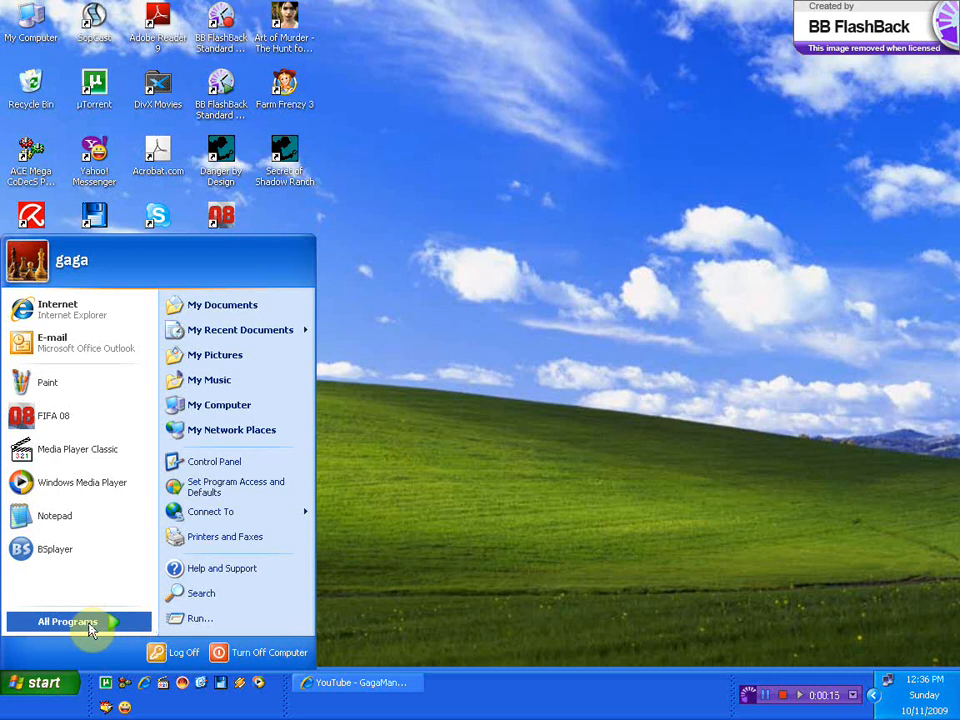
click(68, 620)
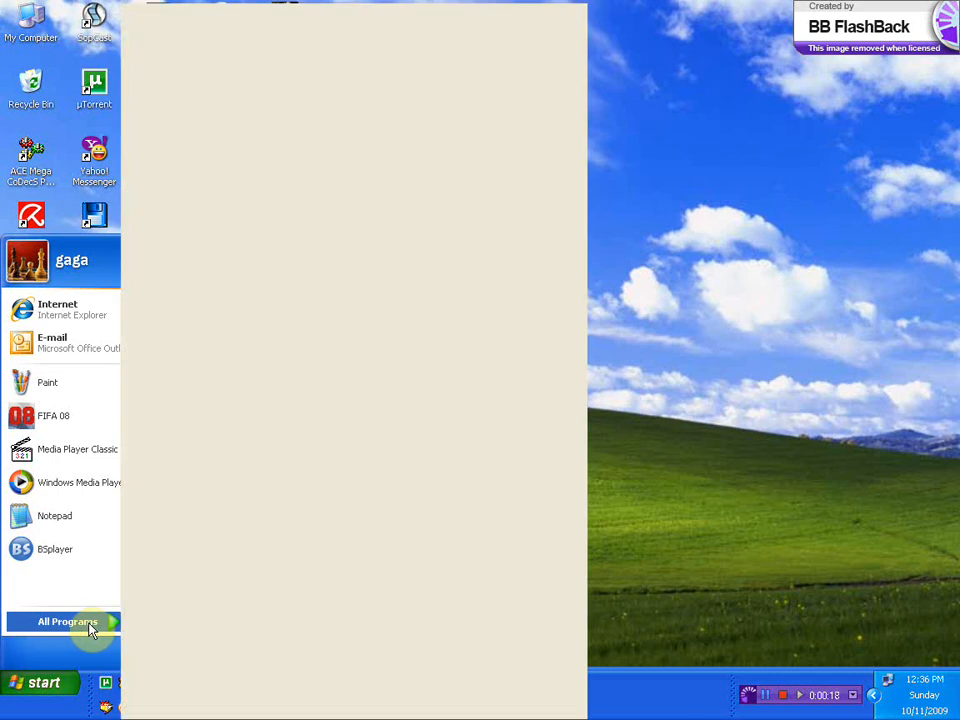
click(68, 620)
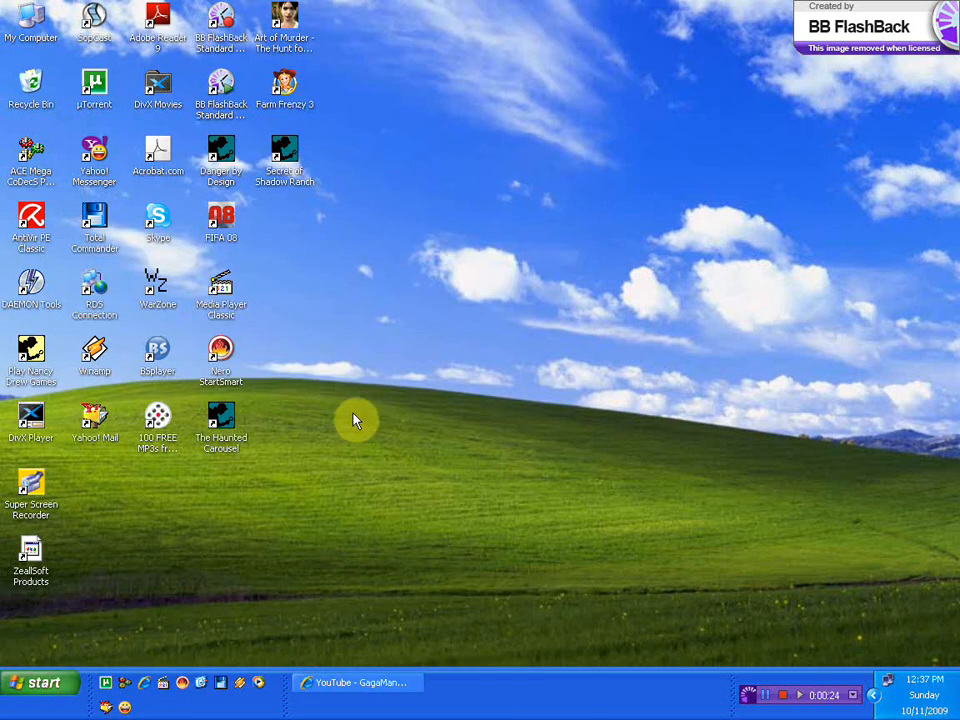
mouse_move(362, 418)
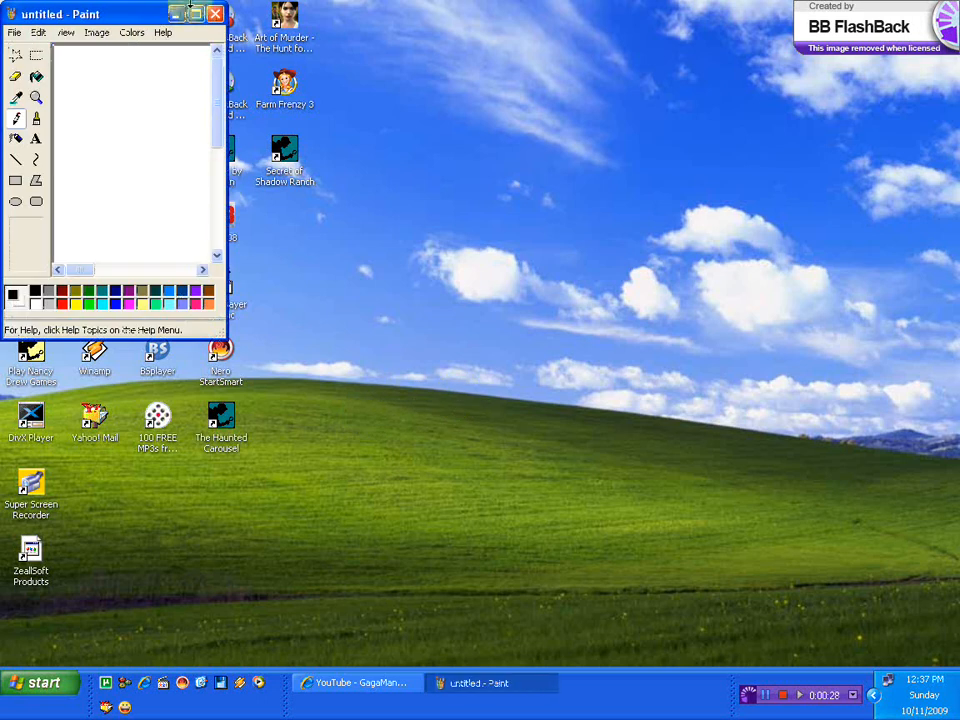
Maximize Paint and draw a zigzag staircase rising to the right with the Line tool
click(200, 12)
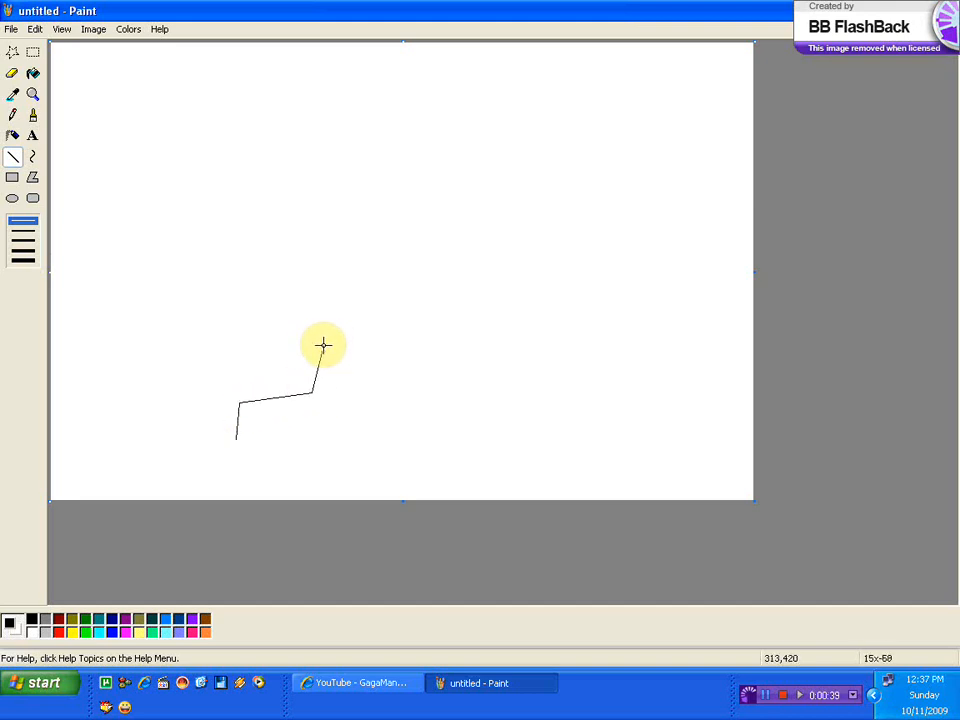
drag(312, 358, 372, 324)
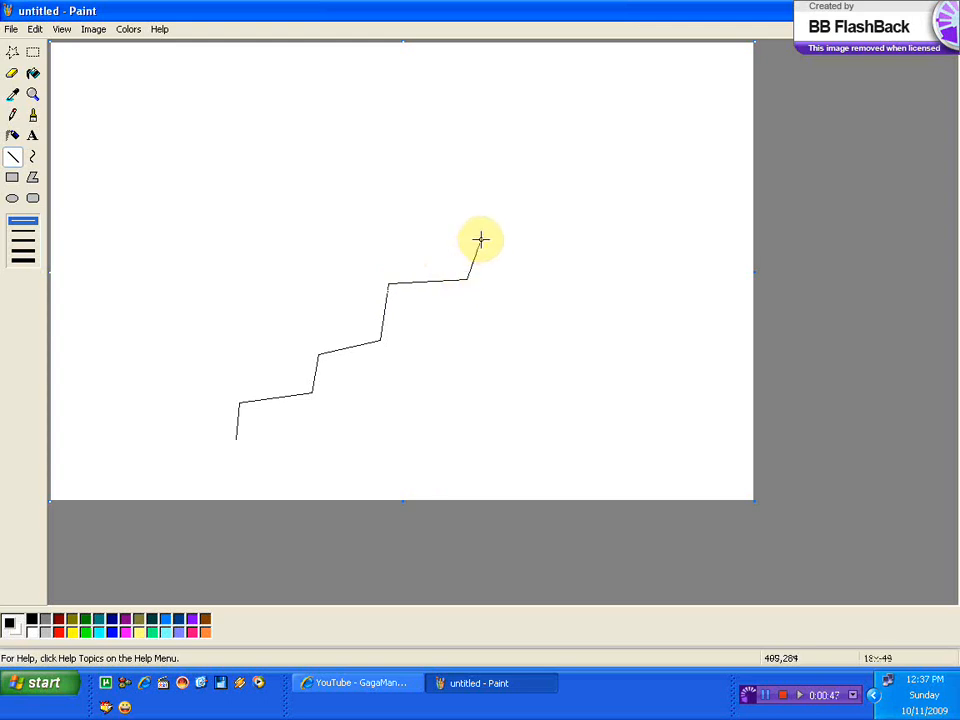
drag(470, 256, 550, 212)
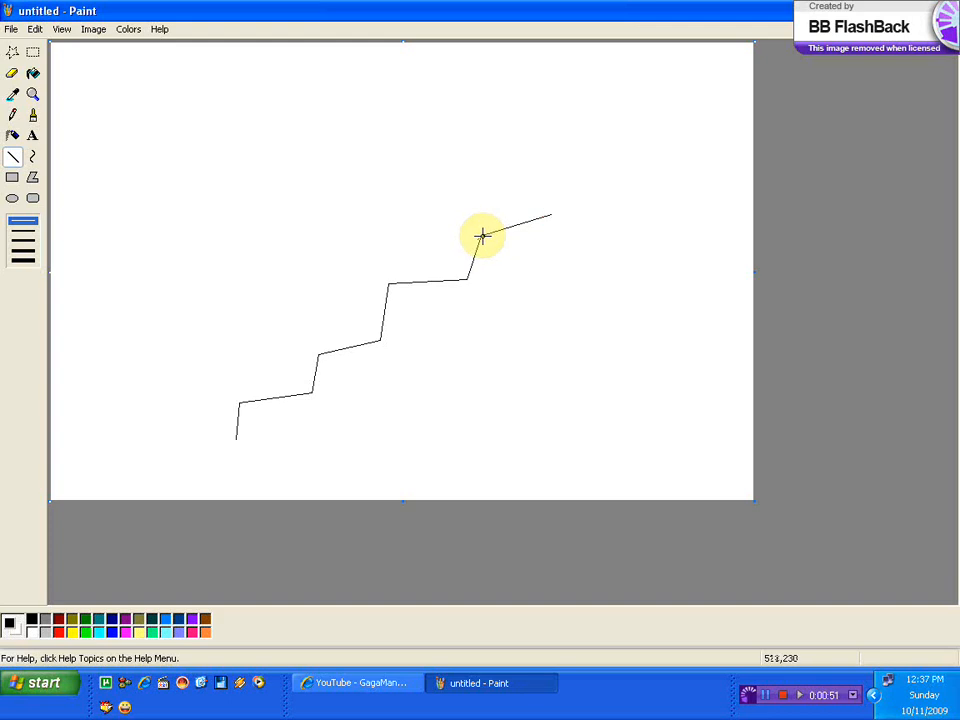
drag(484, 236, 552, 184)
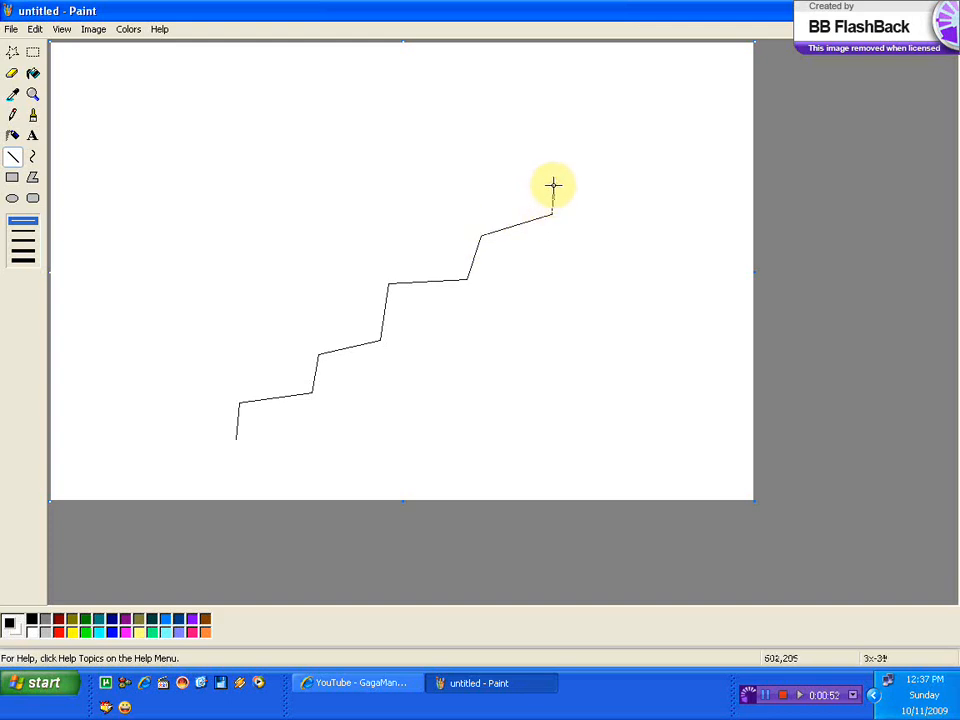
drag(552, 184, 628, 160)
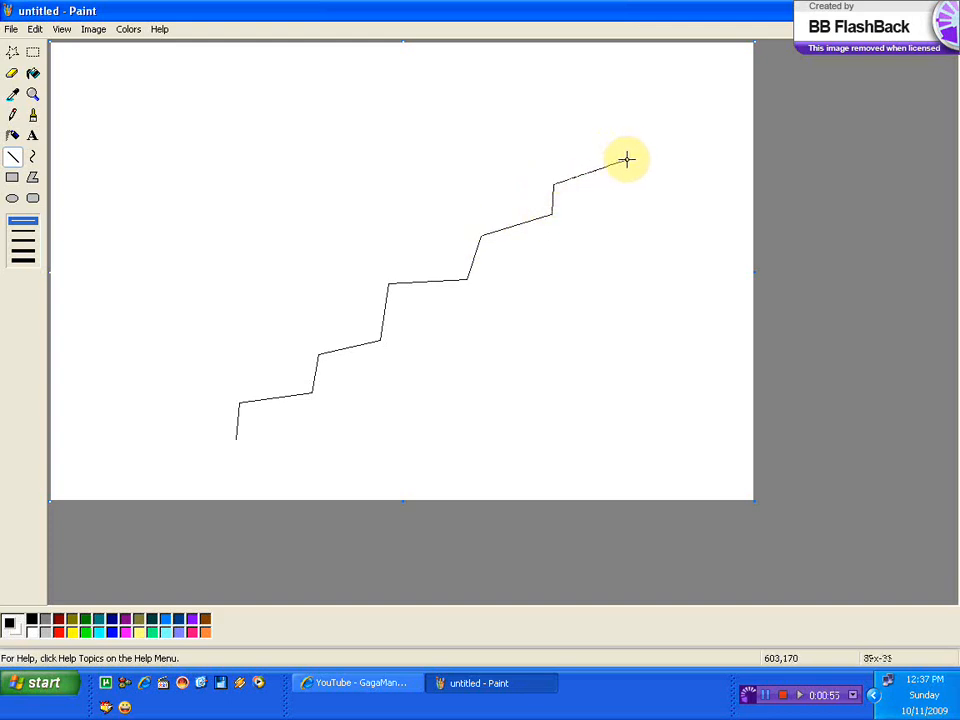
drag(628, 160, 718, 138)
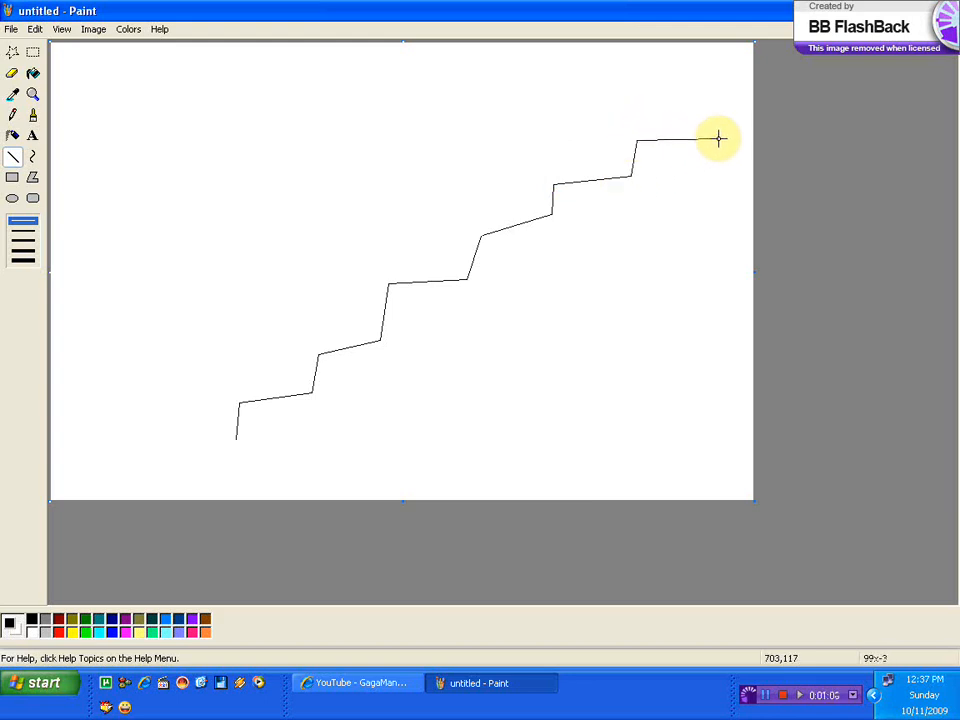
drag(716, 138, 710, 510)
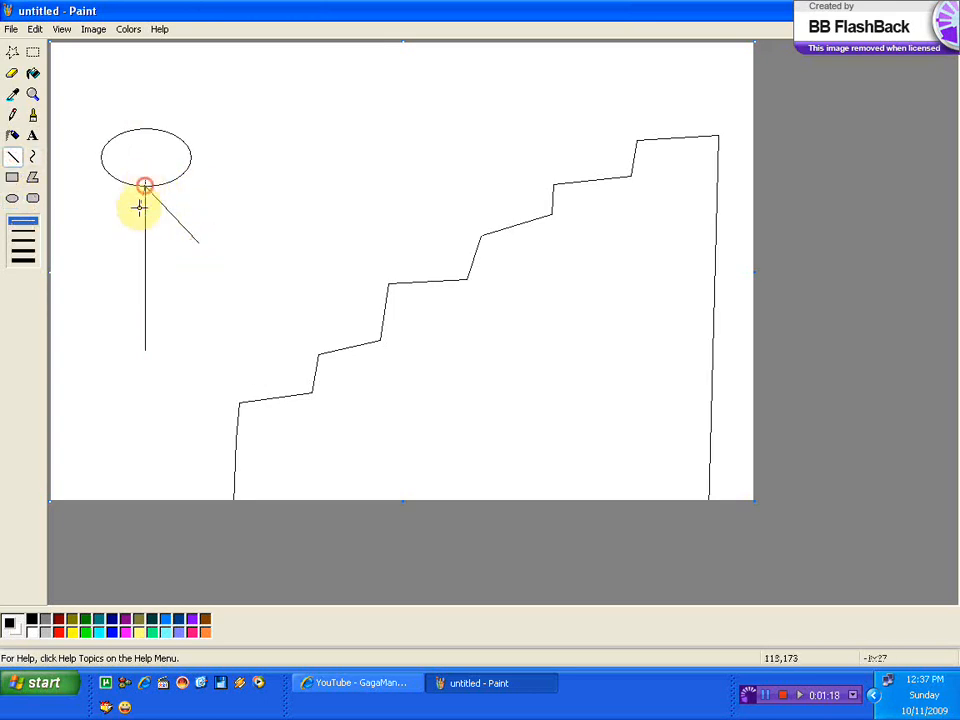
Draw a stick figure standing at the bottom left of the staircase
drag(148, 184, 148, 350)
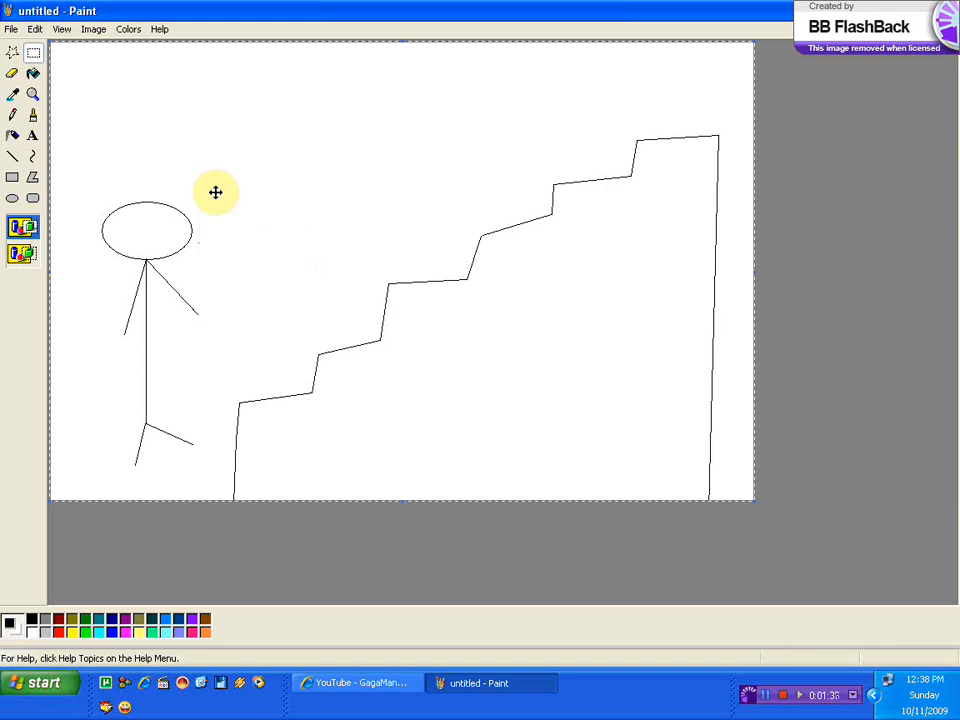
Save the staircase drawing under the new name 'a 1' via Save As
click(12, 28)
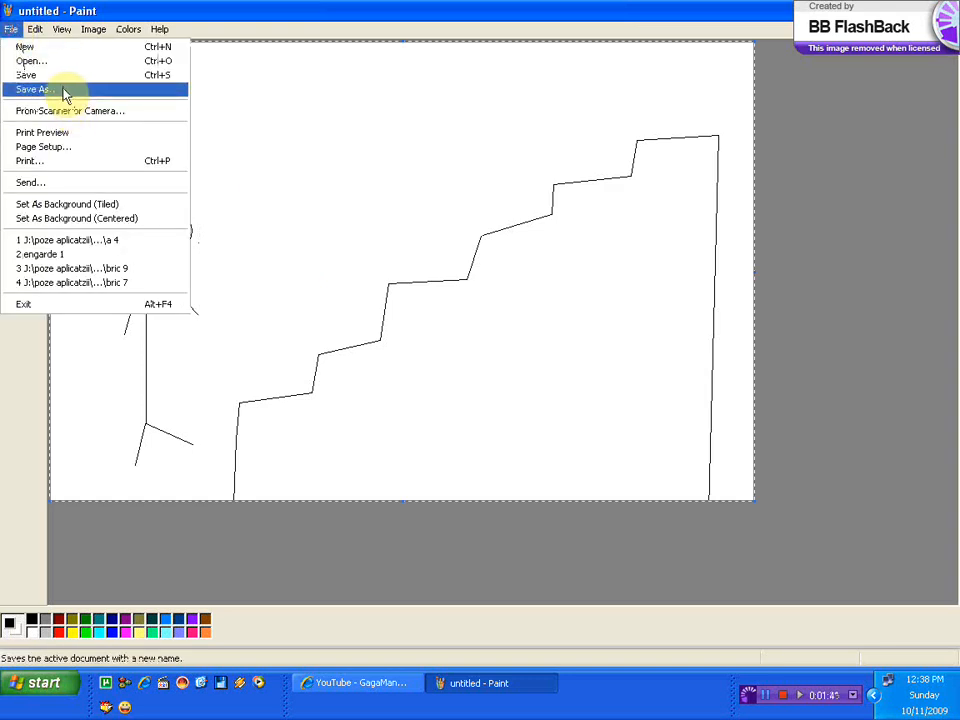
click(32, 88)
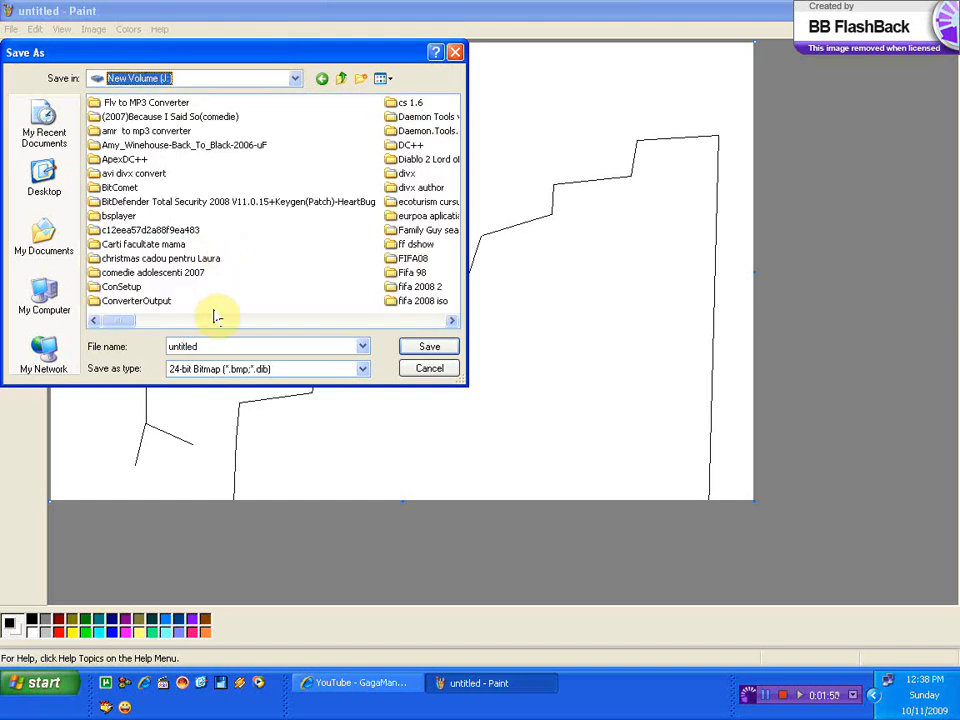
triple_click(268, 346)
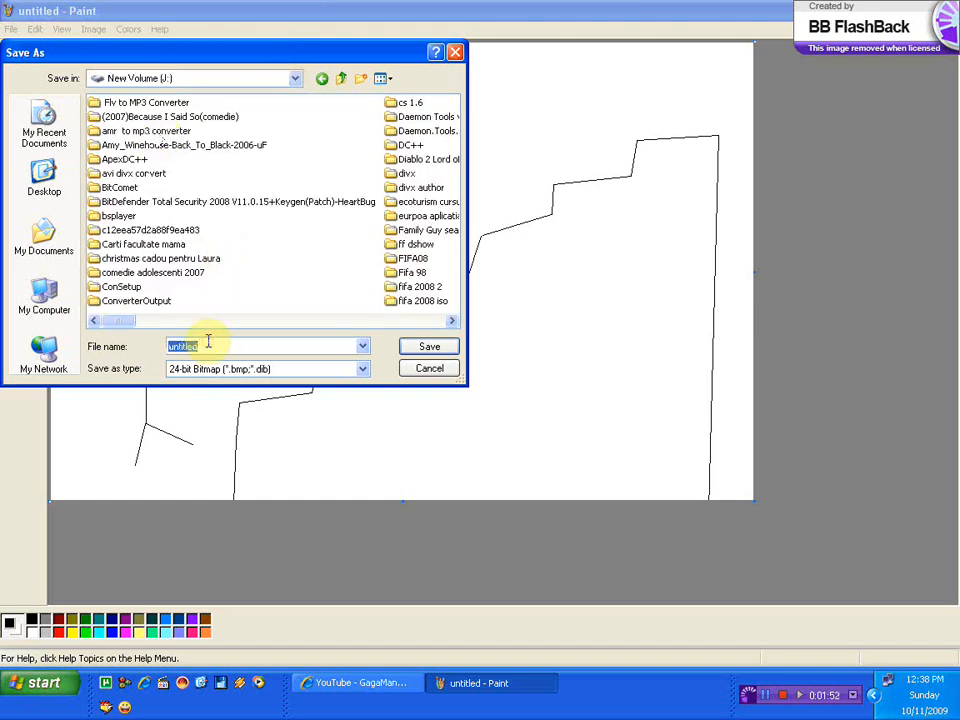
click(428, 346)
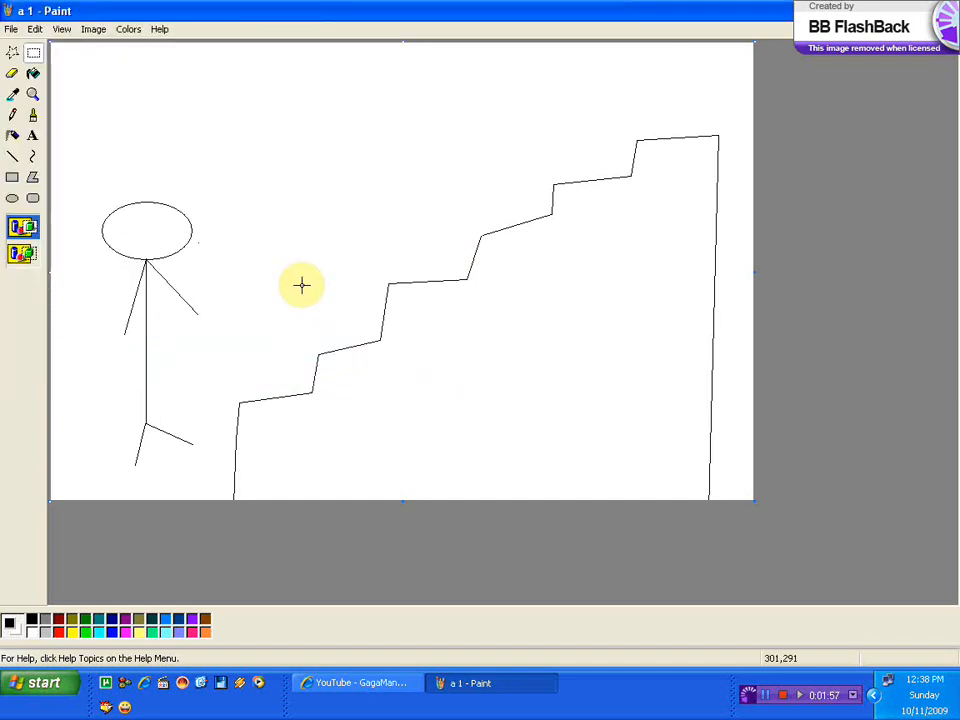
mouse_move(168, 136)
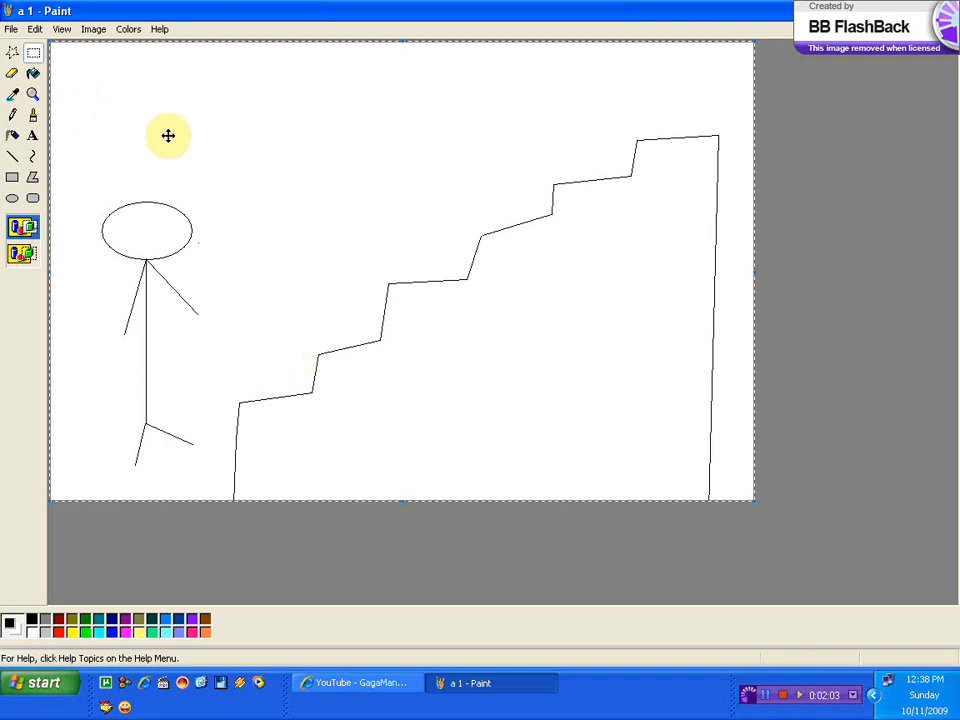
mouse_move(44, 684)
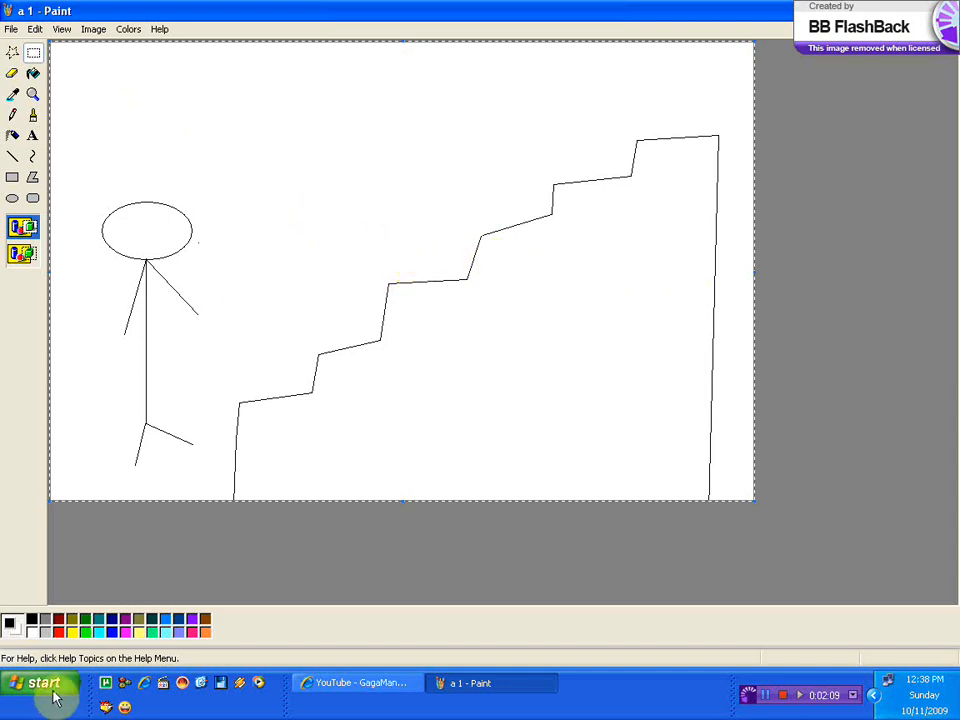
Start a second Paint for the frame 'a 2' with the figure on the first step
click(40, 684)
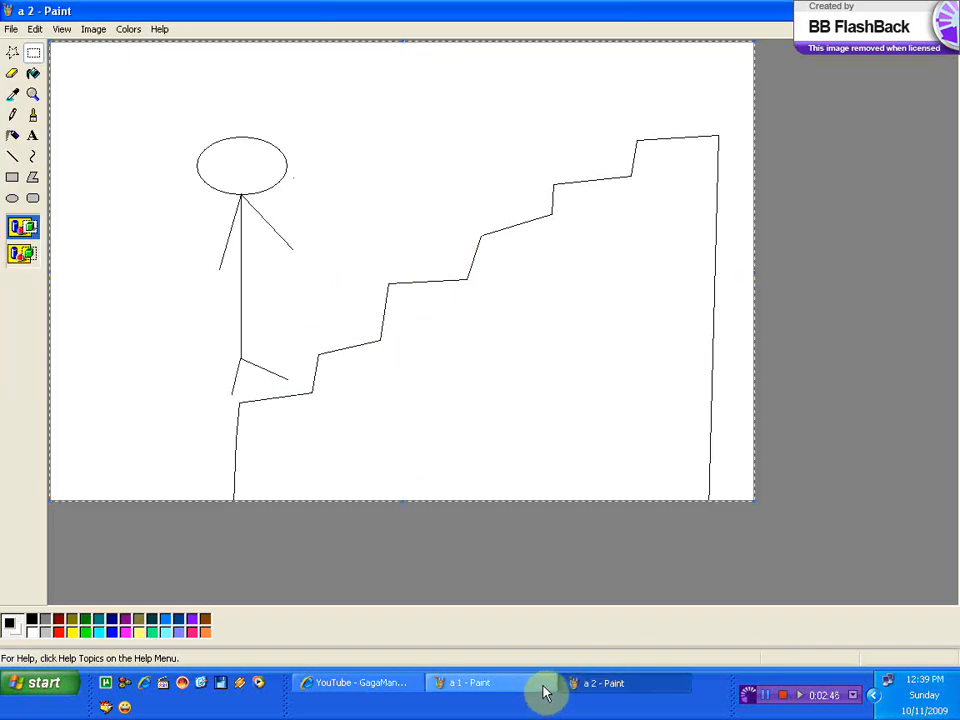
Launch another Paint copy and switch between the saved a 2 and untitled frames
click(40, 682)
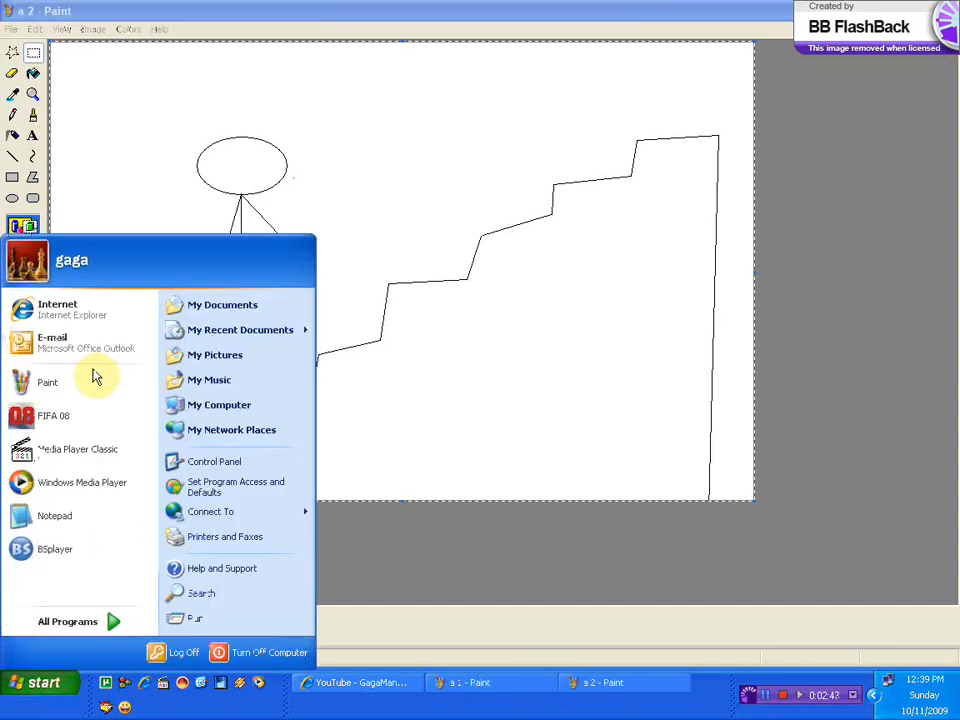
click(48, 382)
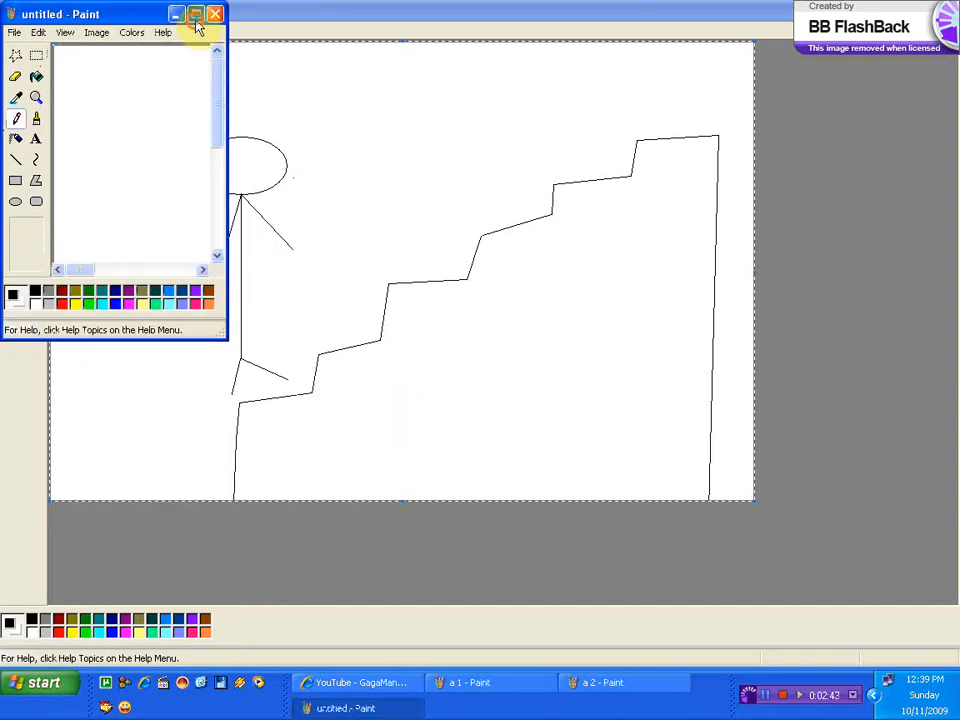
click(196, 12)
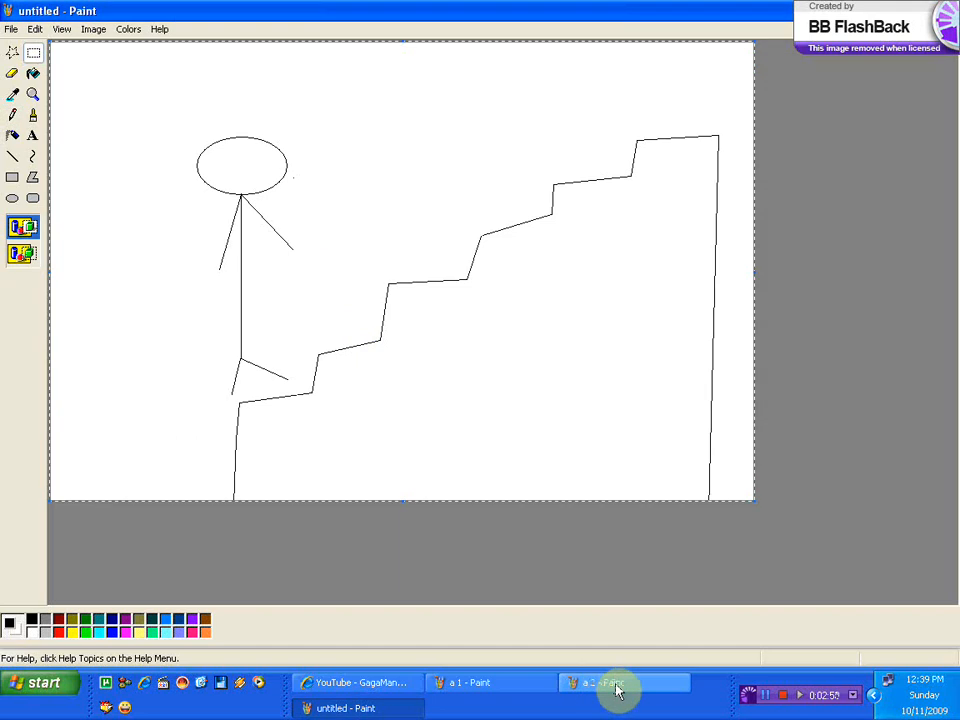
click(616, 682)
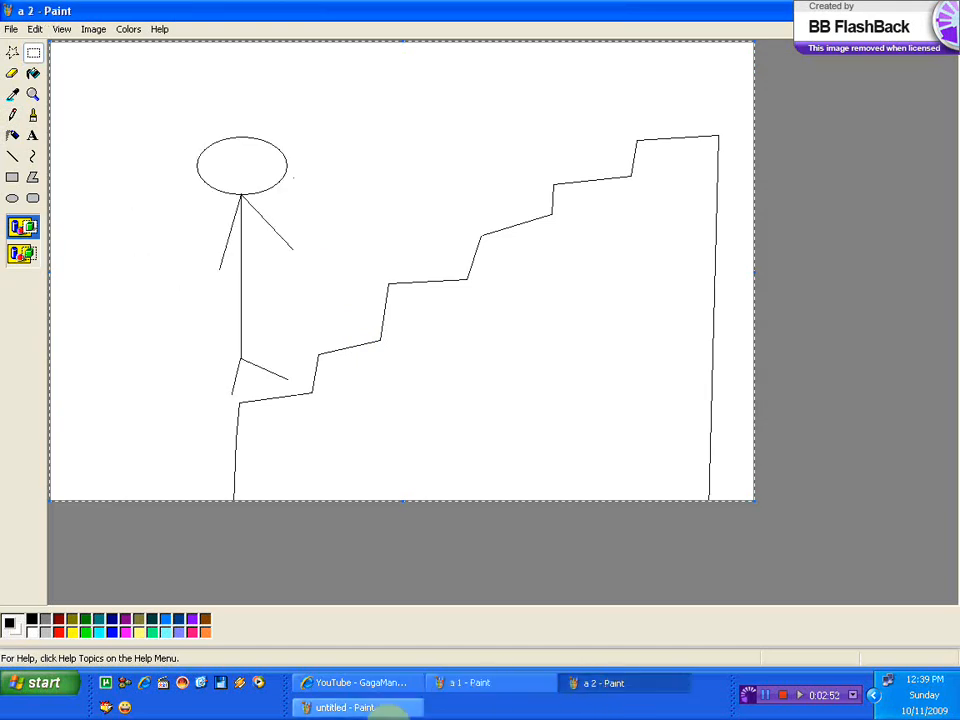
click(344, 708)
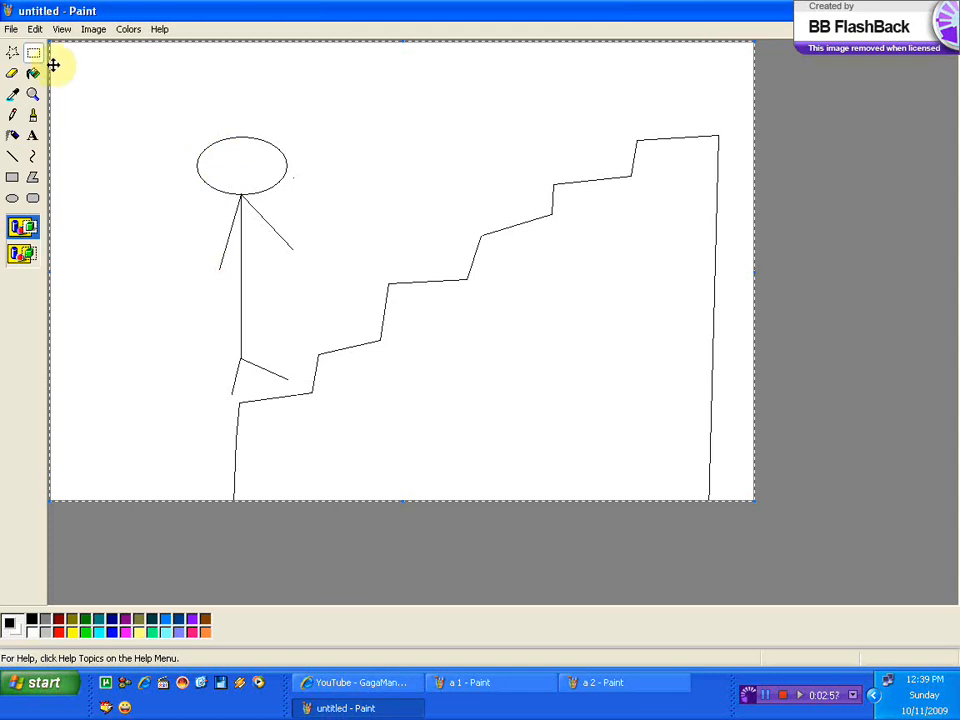
Select the stick figure and move it up onto the next staircase step
drag(184, 130, 296, 396)
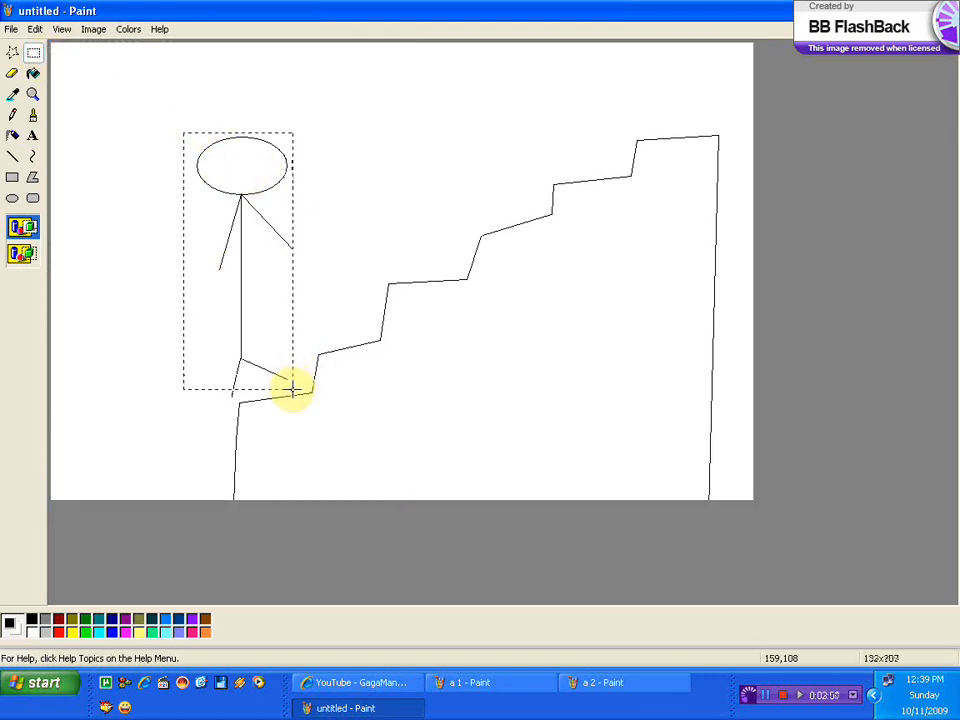
drag(240, 260, 340, 244)
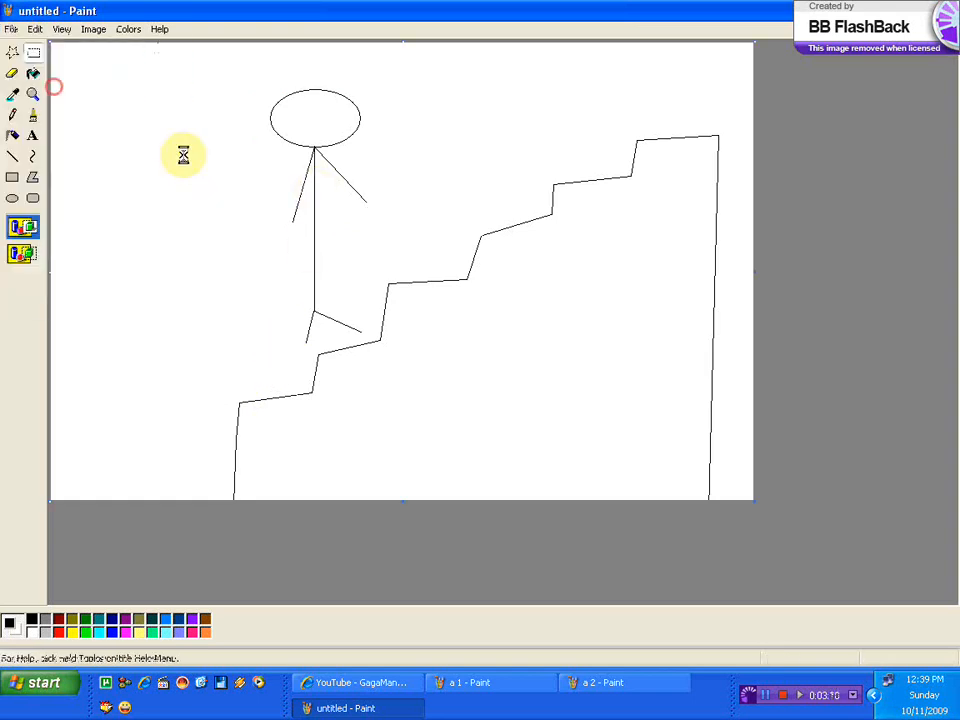
click(344, 708)
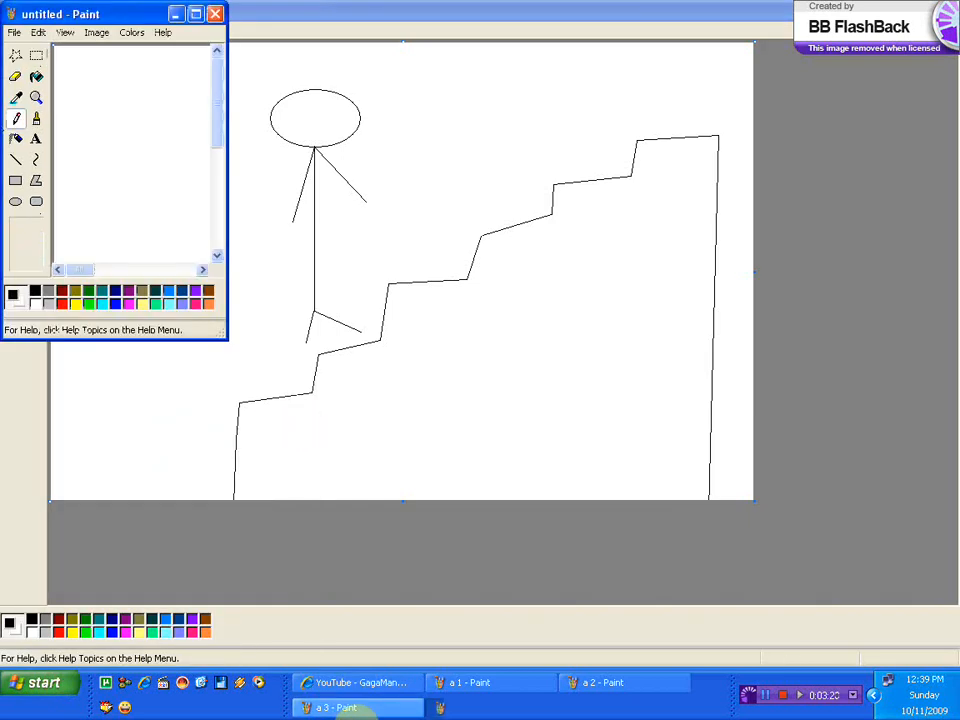
Begin saving the new frame, browsing to New Volume (J:) where frames are kept
click(348, 708)
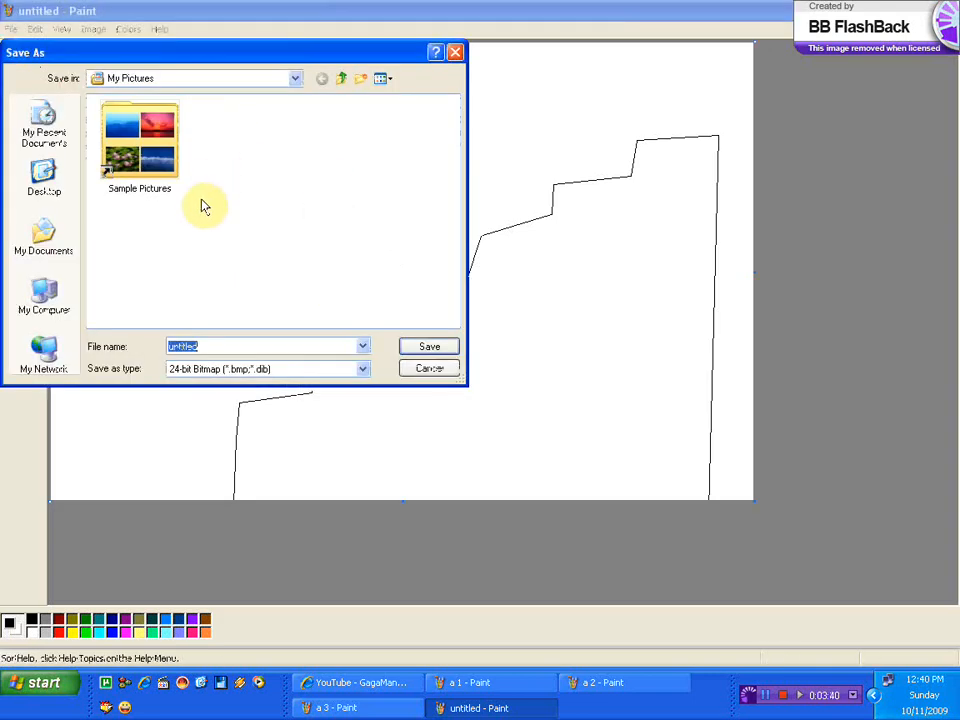
click(294, 78)
text(a)
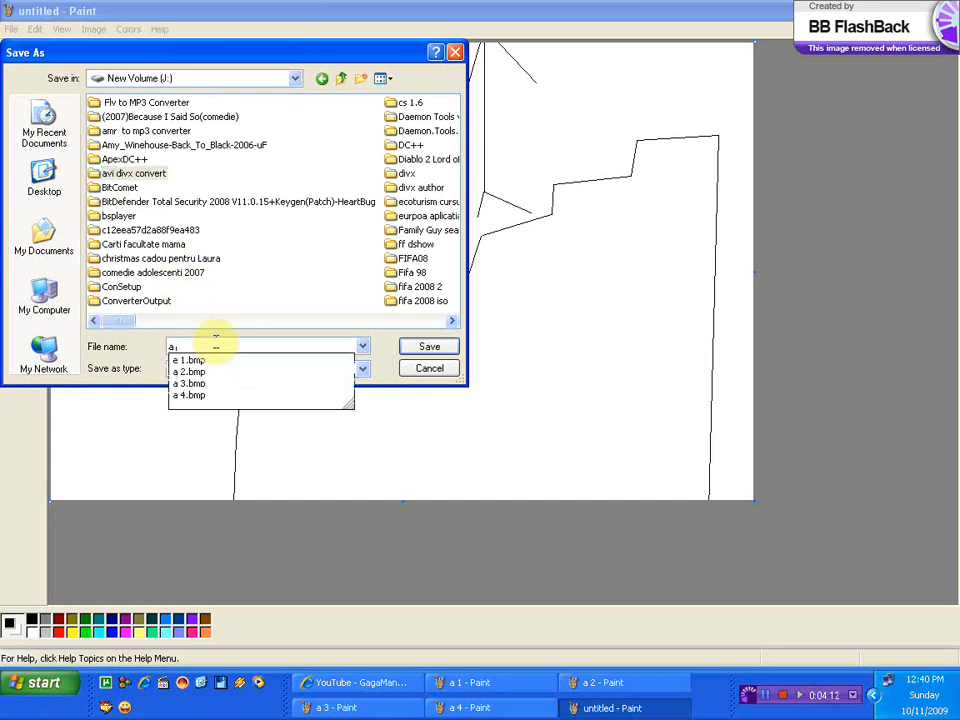
Save the next frames as 'a 5' and 'a 6' with the figure near the top
click(428, 346)
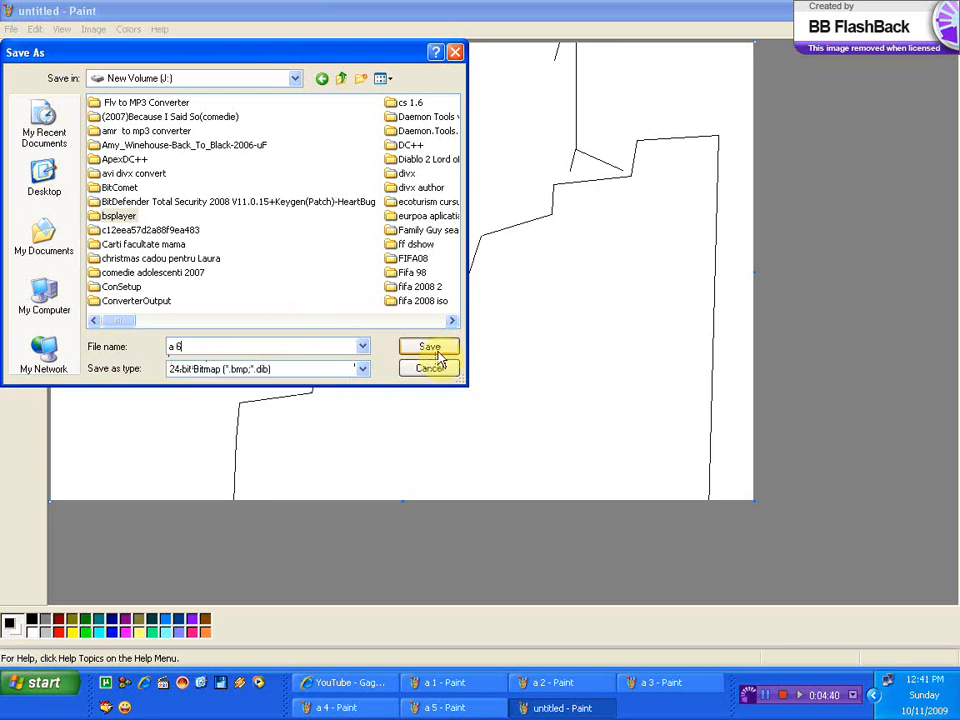
click(428, 346)
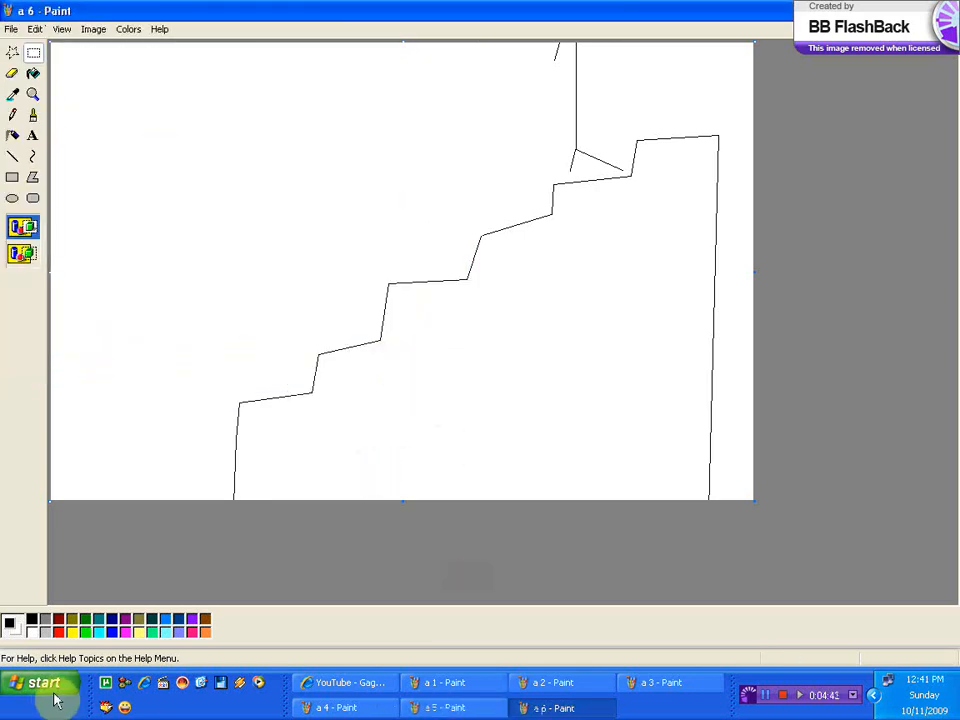
Place the figure on the top step and save the last frame under the next name
click(38, 682)
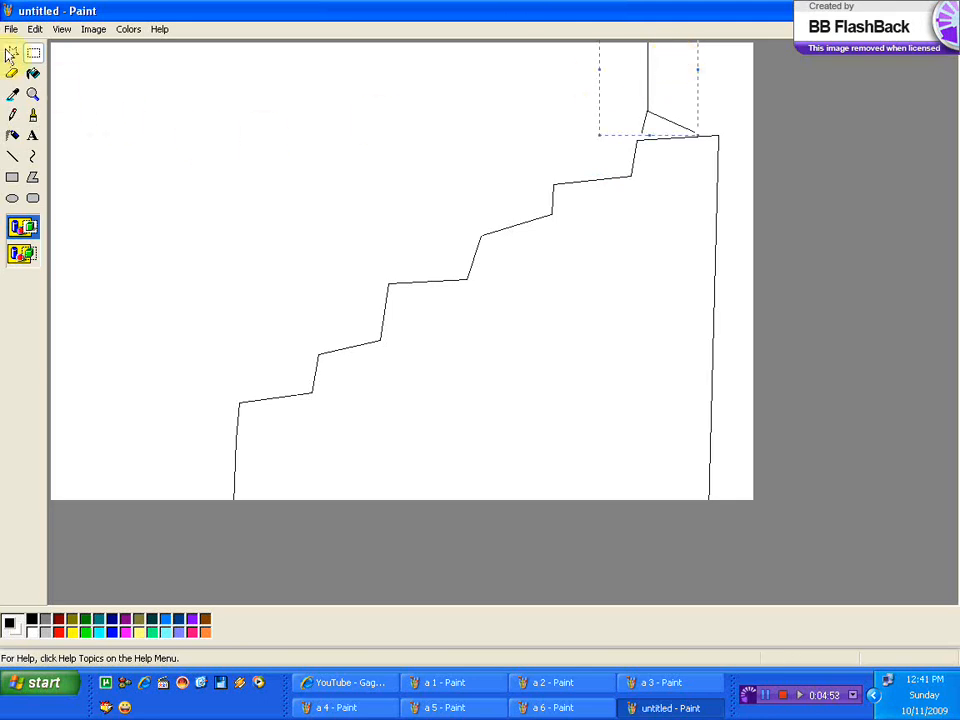
click(12, 28)
text(a)
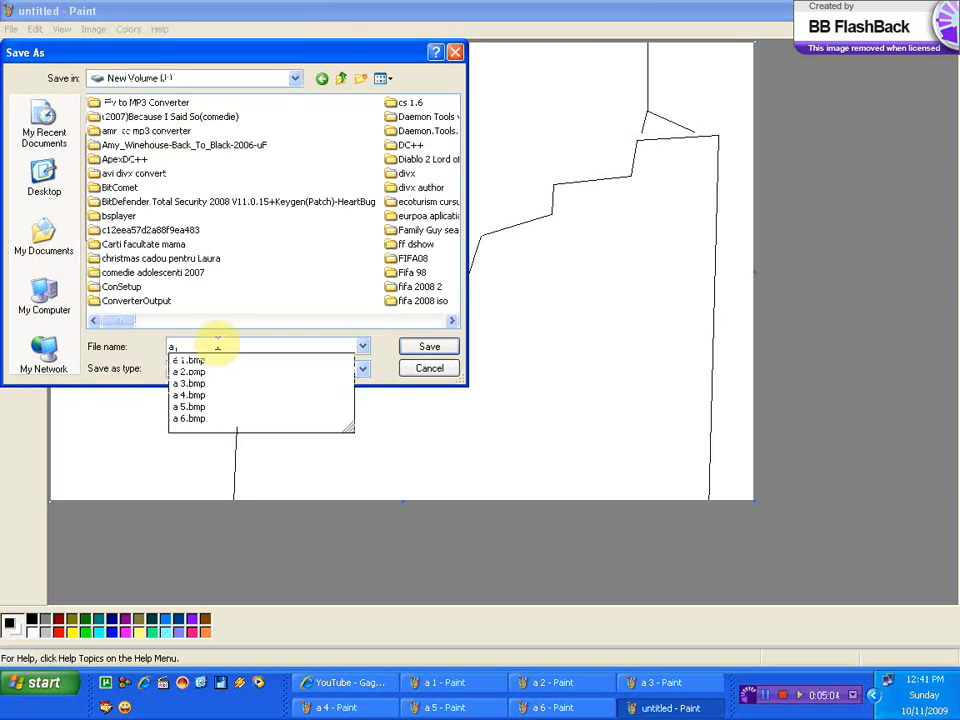
click(428, 346)
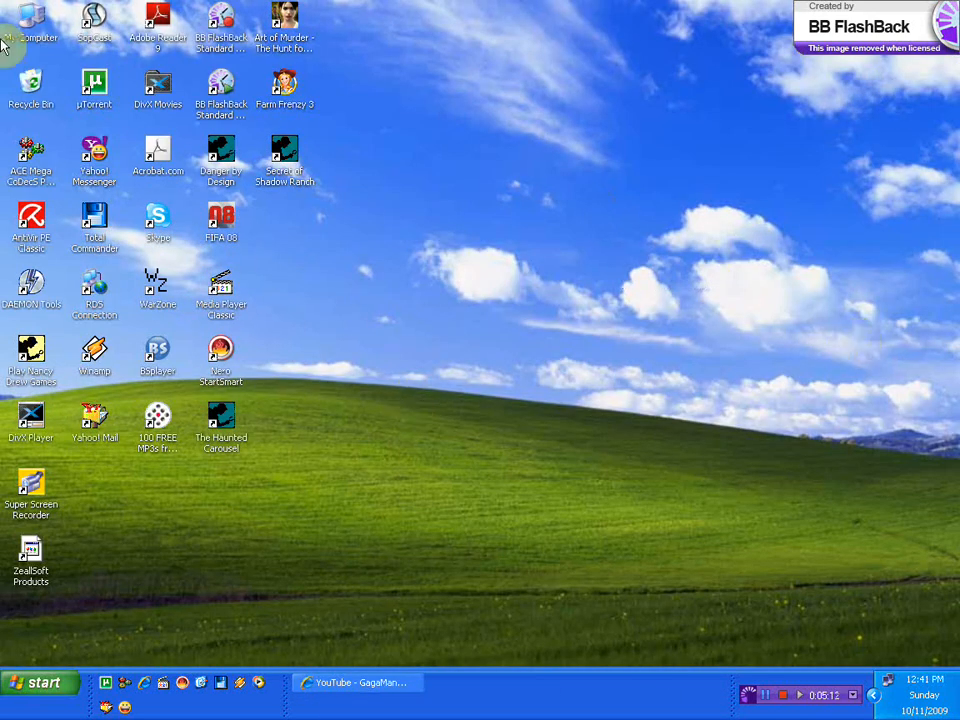
Browse Program Files to the Movie Maker folder and select moviemk.exe
double_click(30, 24)
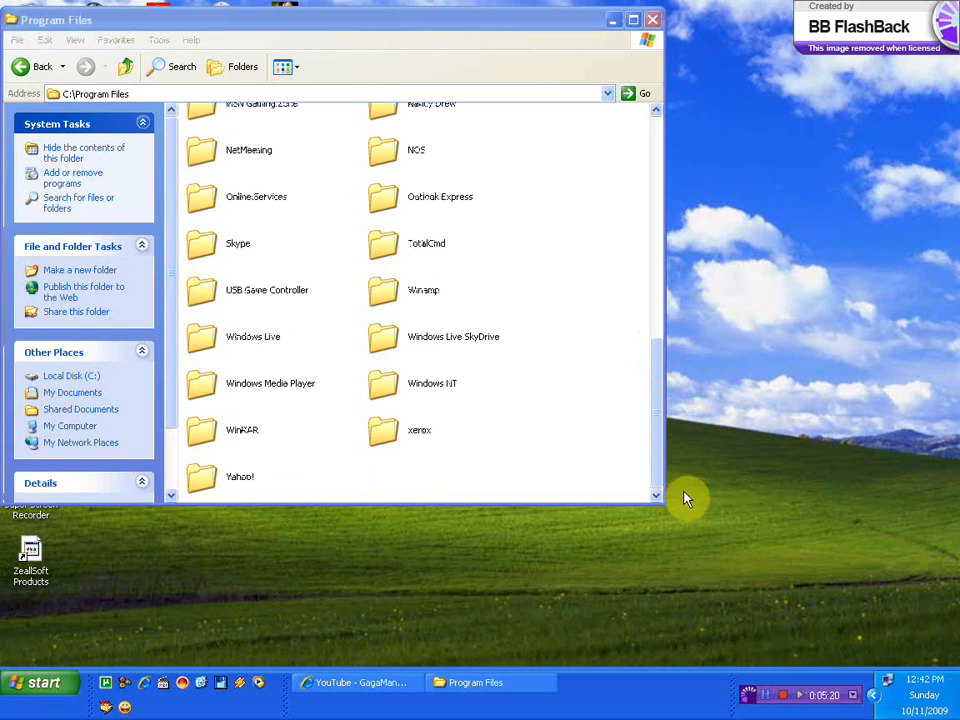
scroll(up, 3)
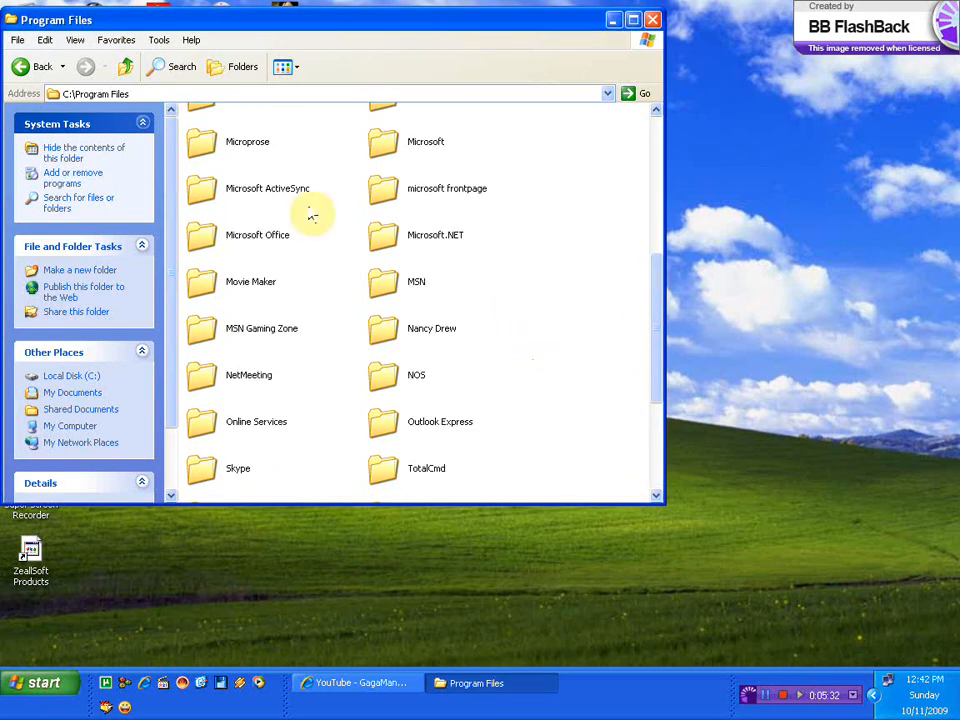
mouse_move(290, 296)
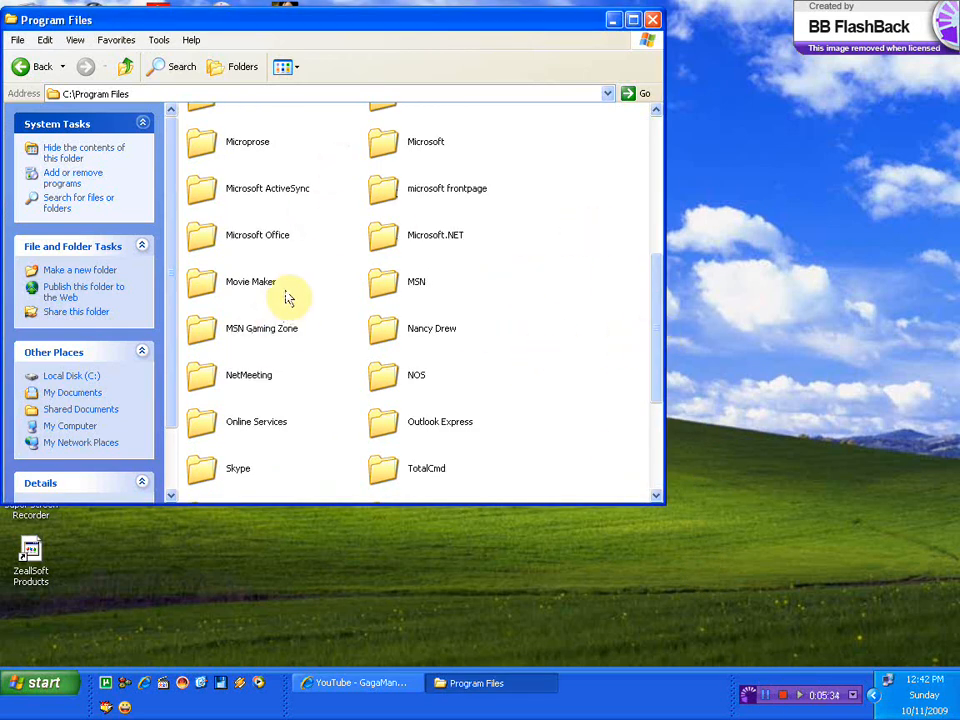
double_click(250, 284)
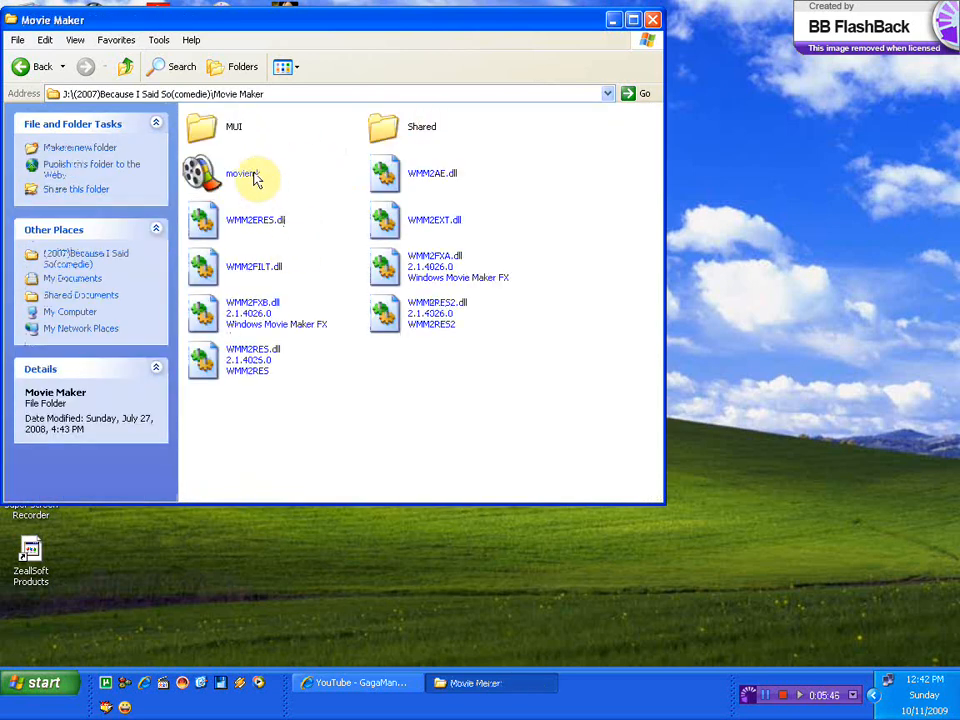
click(240, 172)
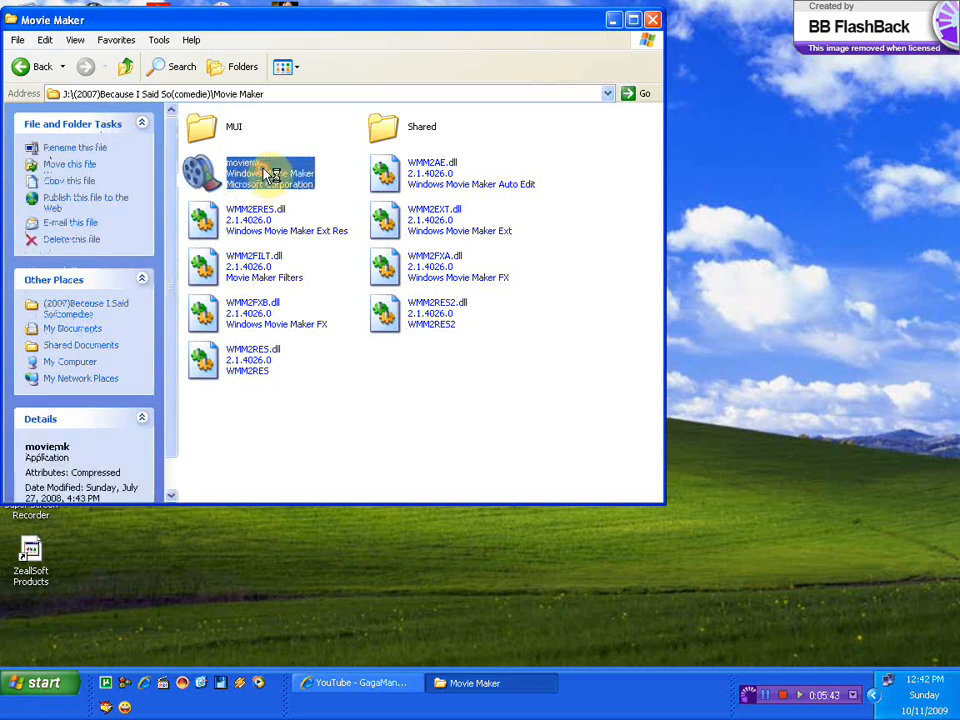
Launch Movie Maker and import frames a 1 through a 7 from drive J into a collection
double_click(270, 172)
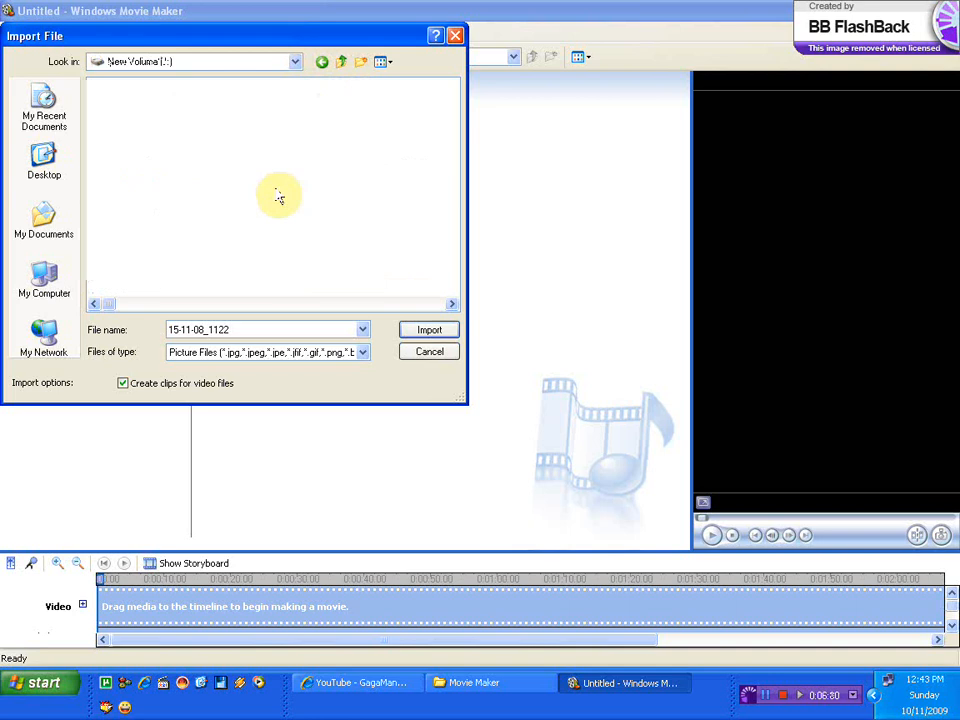
click(104, 184)
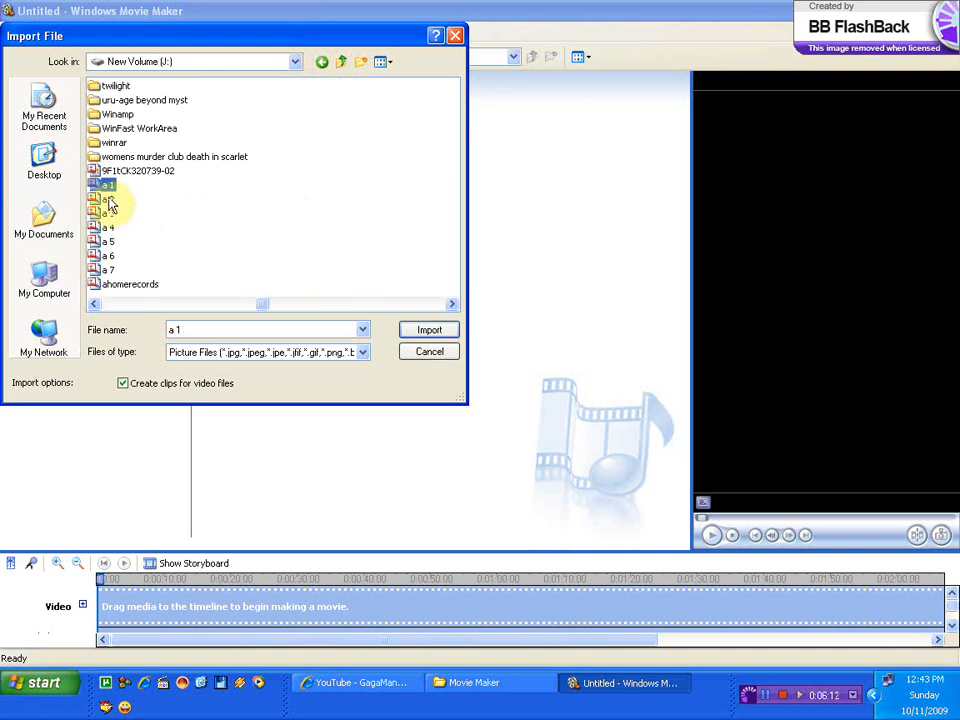
click(108, 212)
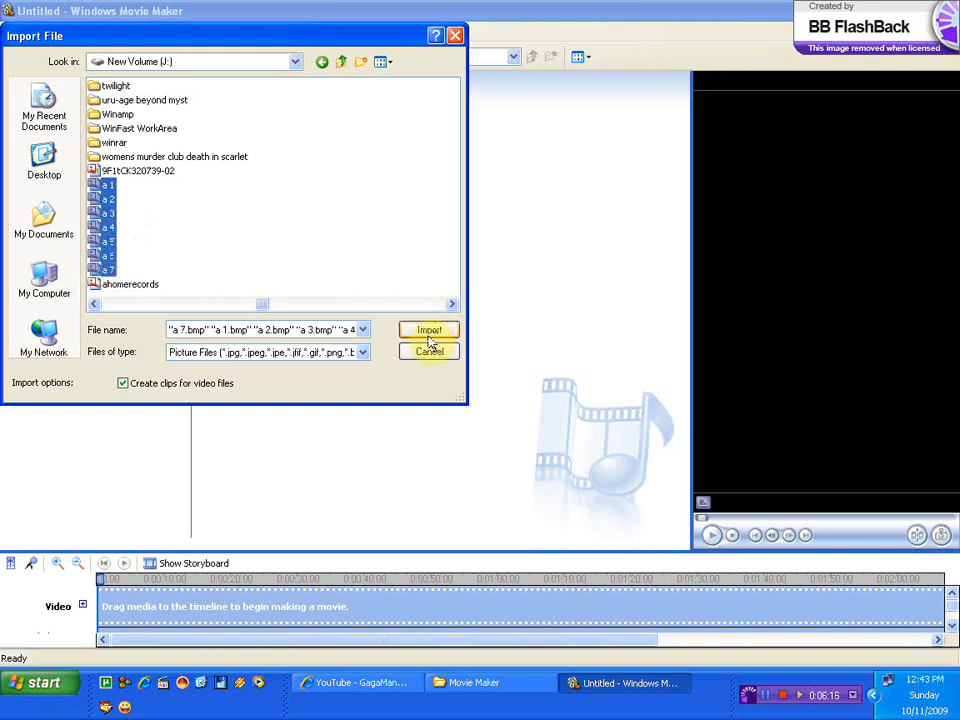
click(428, 330)
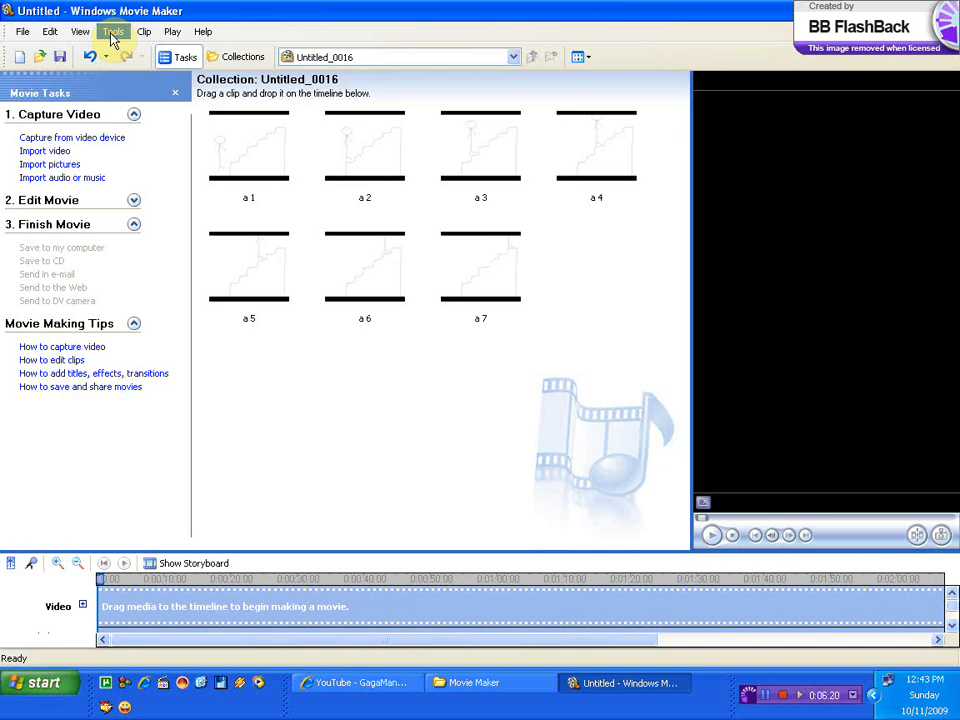
In Tools > Options, set picture duration 0.125 and transition duration 0.25 seconds, then close Options
click(112, 32)
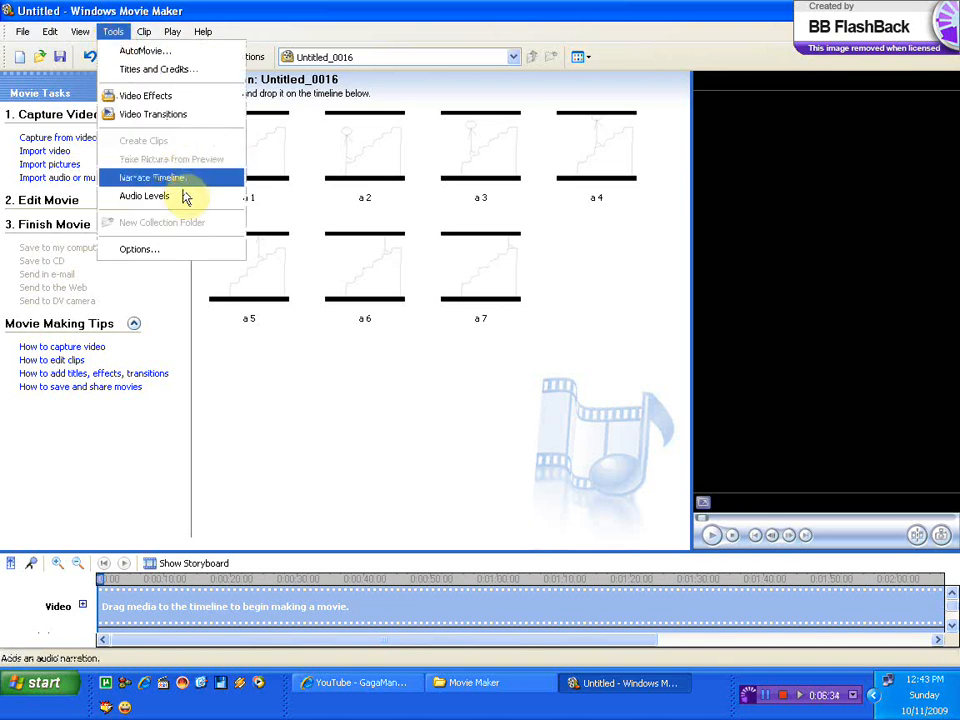
click(138, 248)
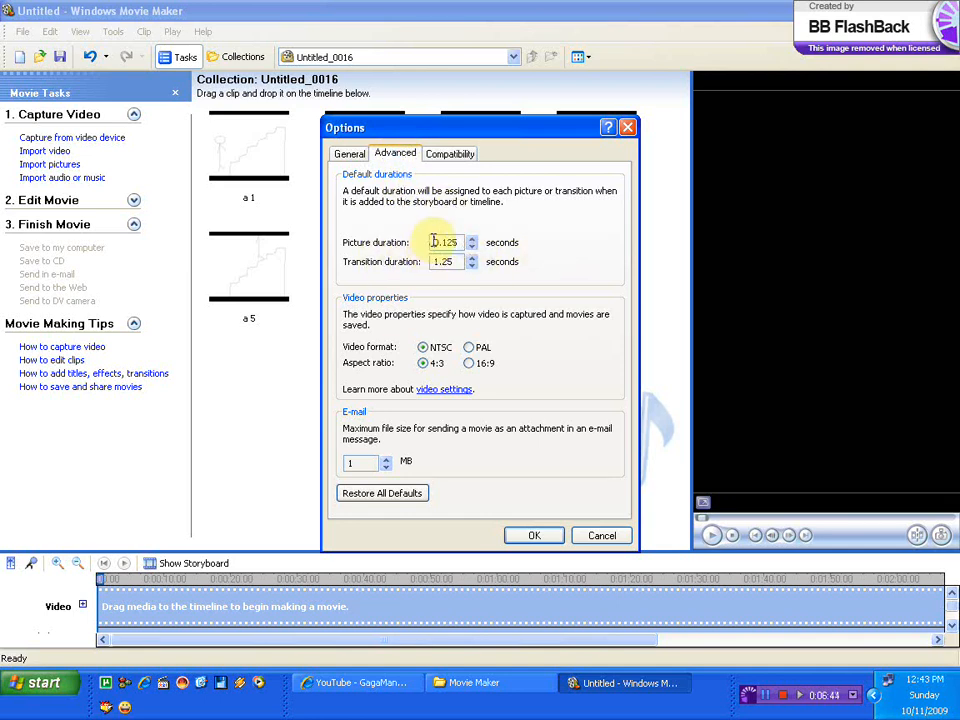
triple_click(444, 242)
text(0.250)
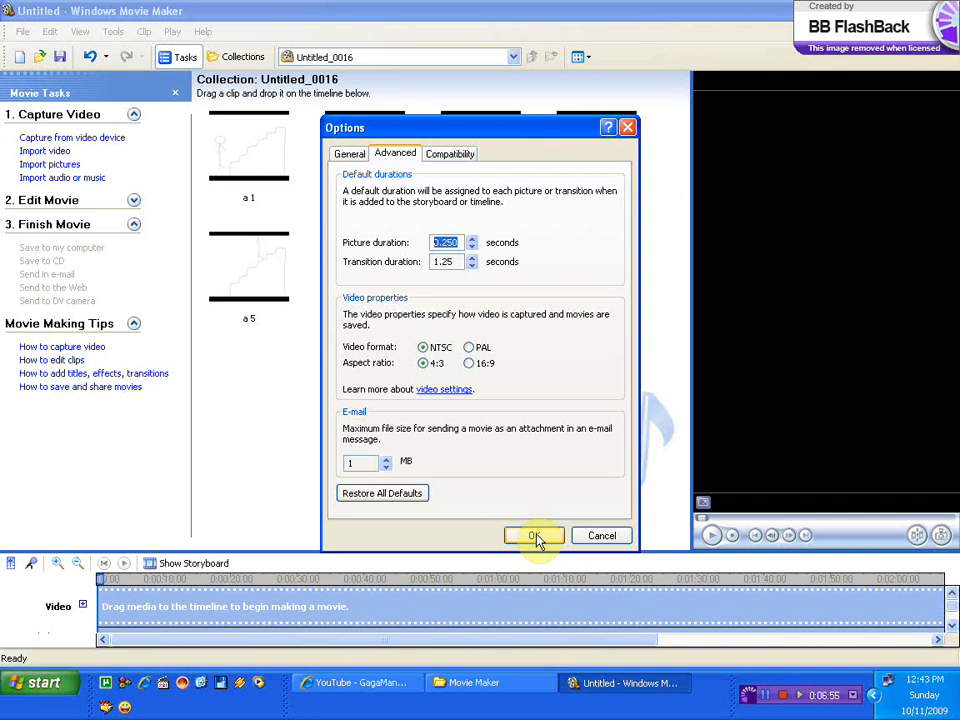
mouse_move(490, 270)
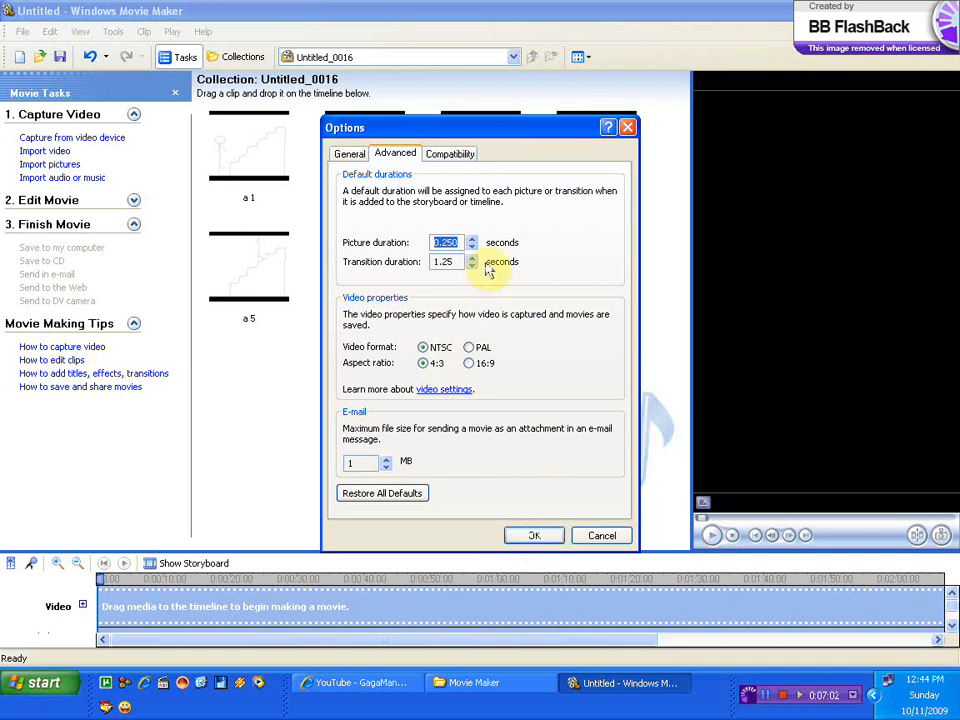
click(472, 238)
text(0.125)
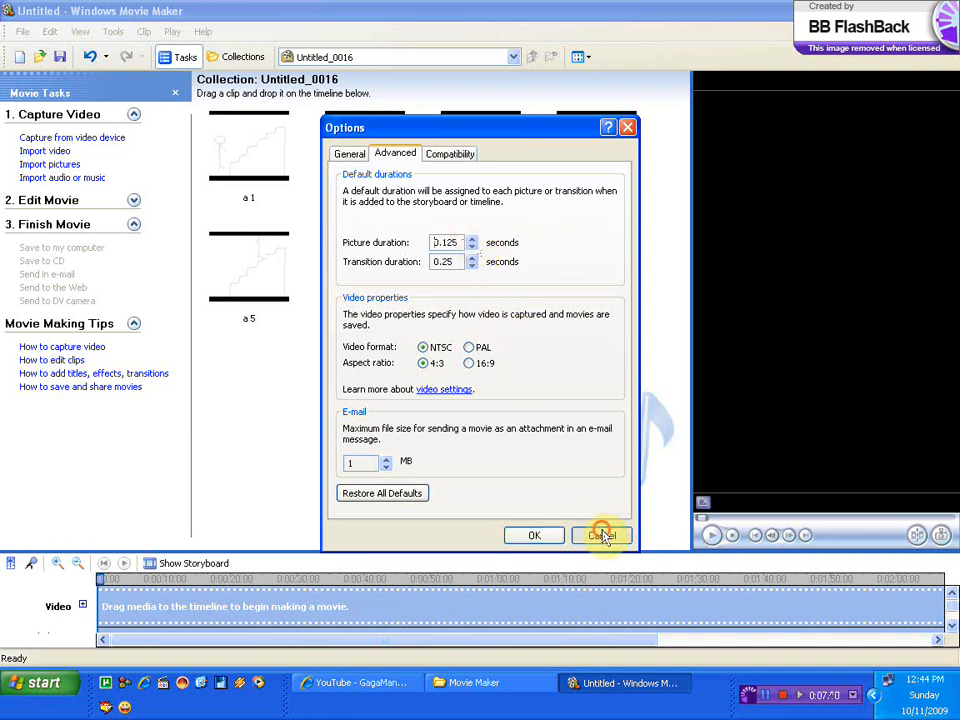
click(602, 536)
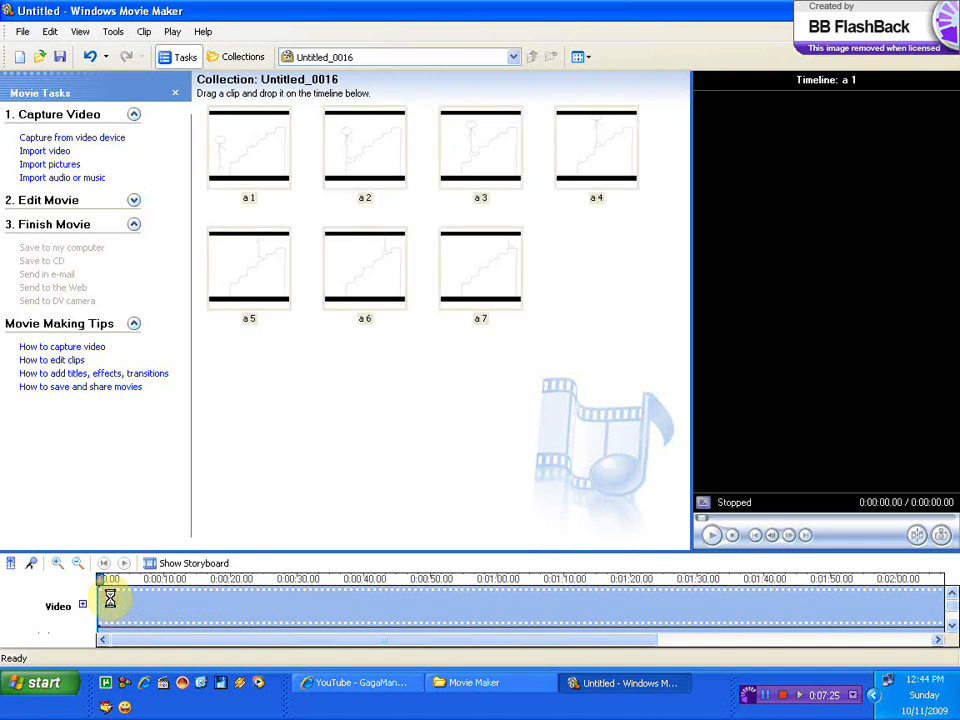
Save the movie to the my covers folder as a WMV at recommended playback quality
click(712, 536)
text(si)
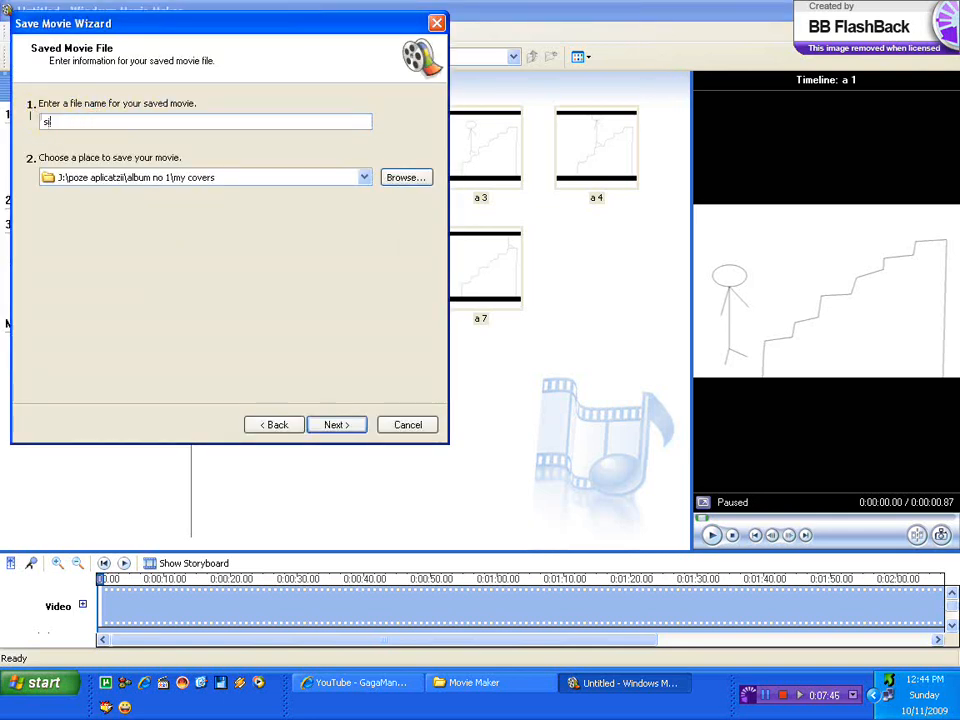
click(336, 424)
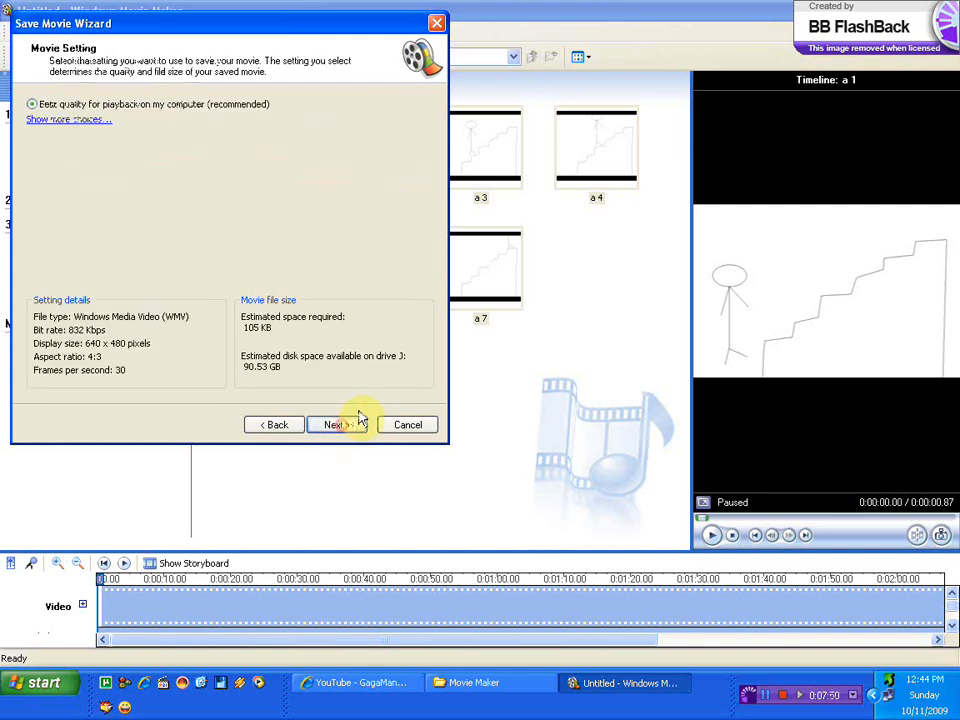
click(336, 424)
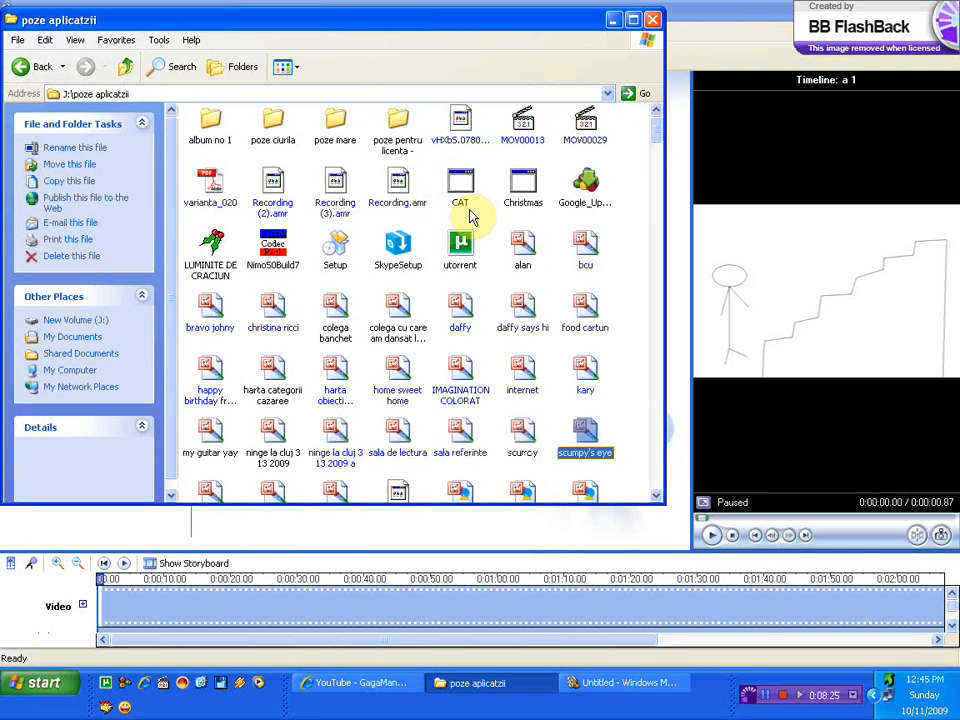
Browse down through the poze aplicatzii folder in Explorer and select a file
scroll(down, 3)
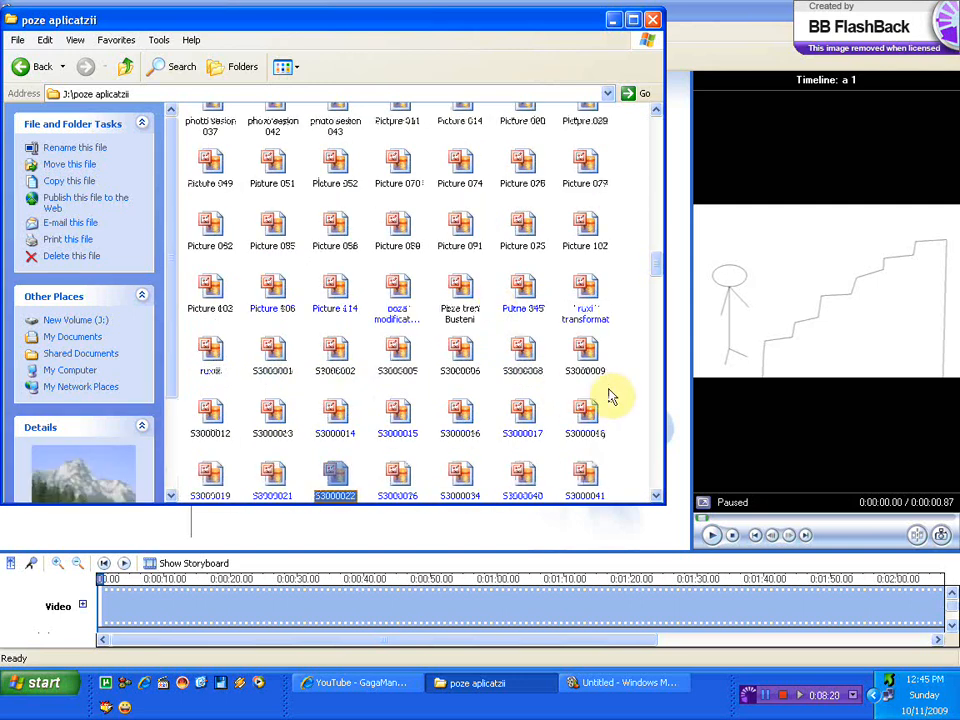
scroll(down, 3)
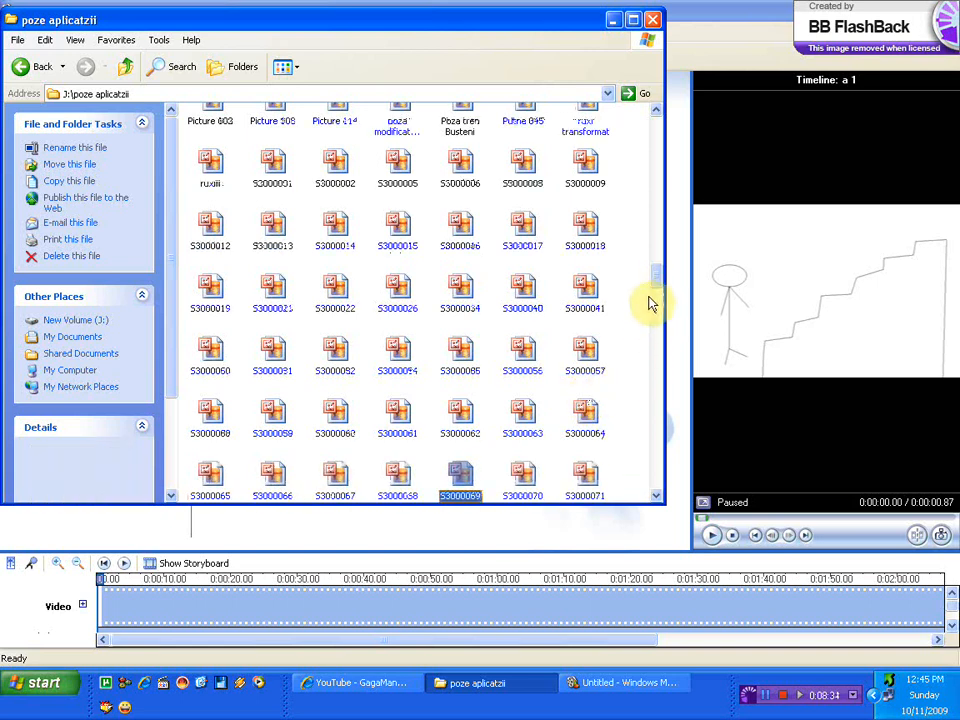
scroll(down, 3)
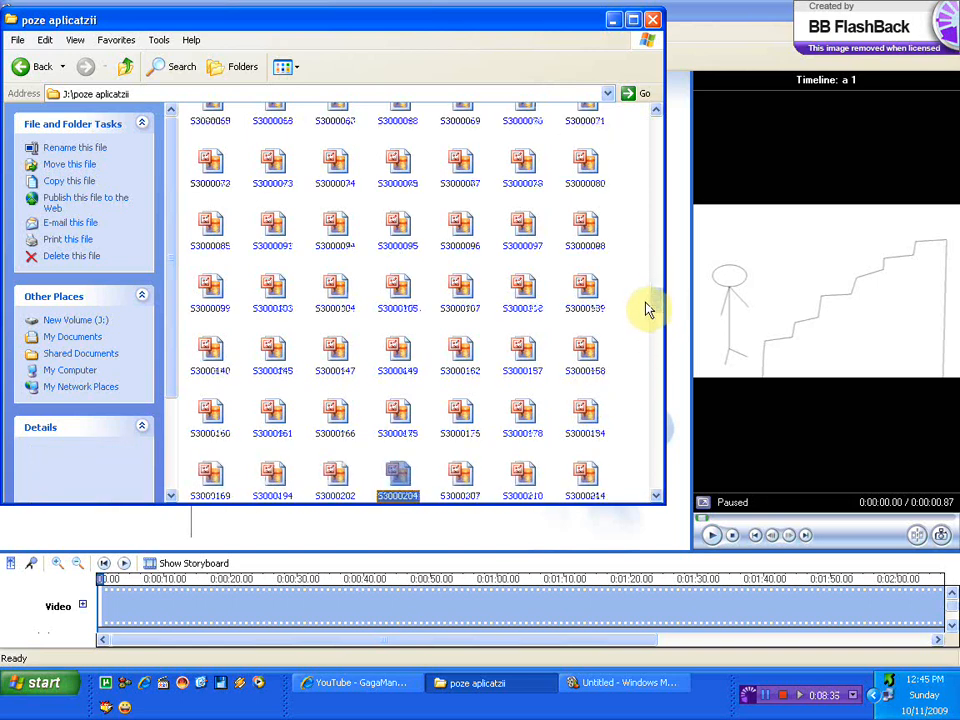
scroll(down, 3)
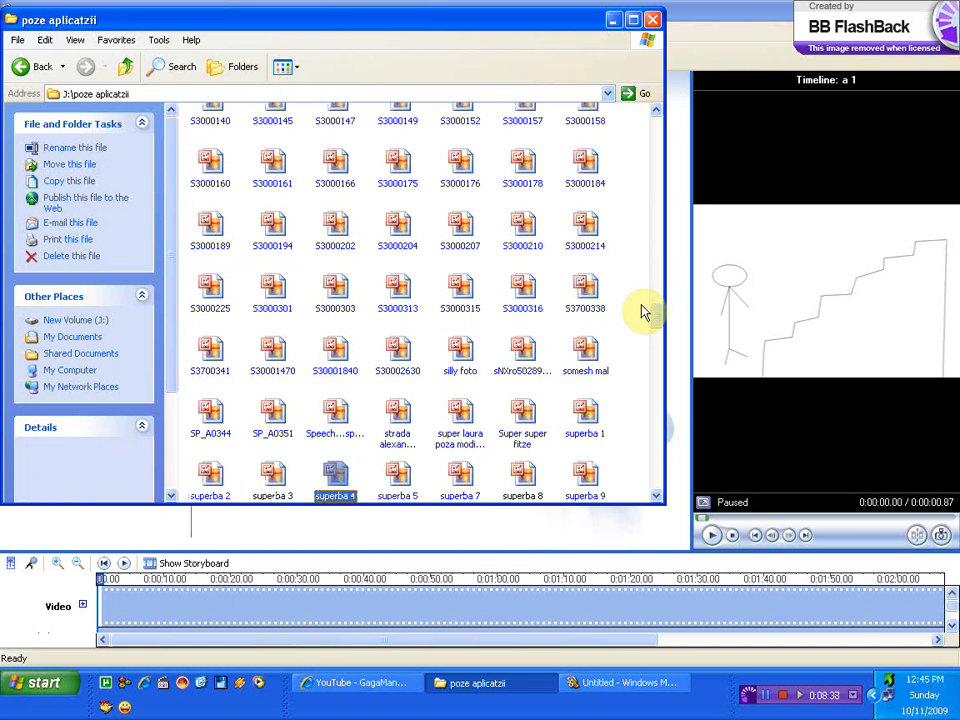
scroll(down, 3)
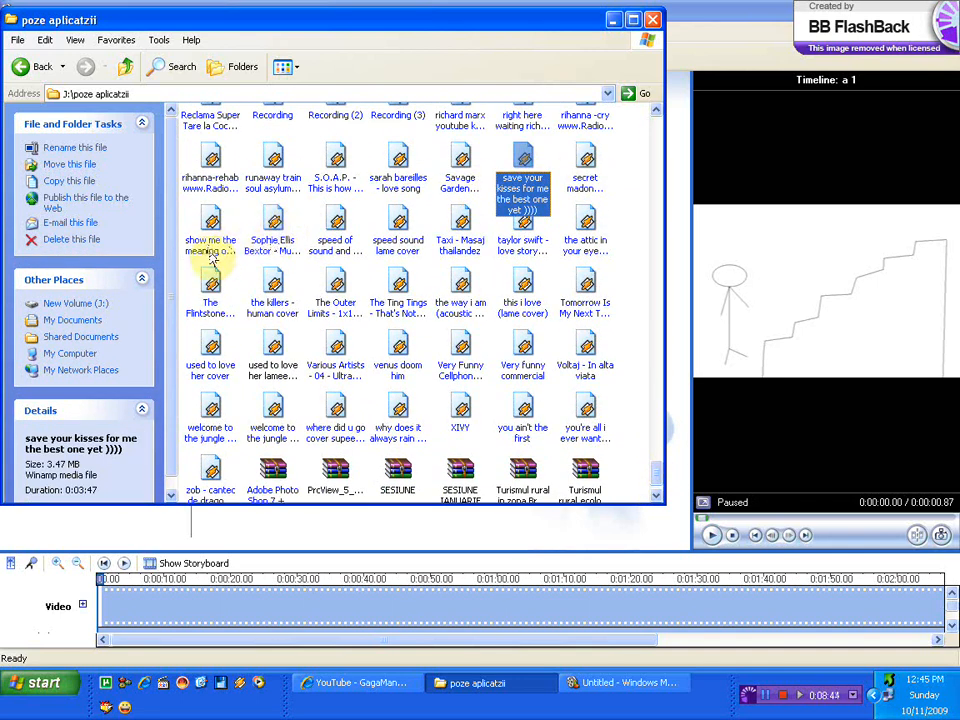
click(624, 684)
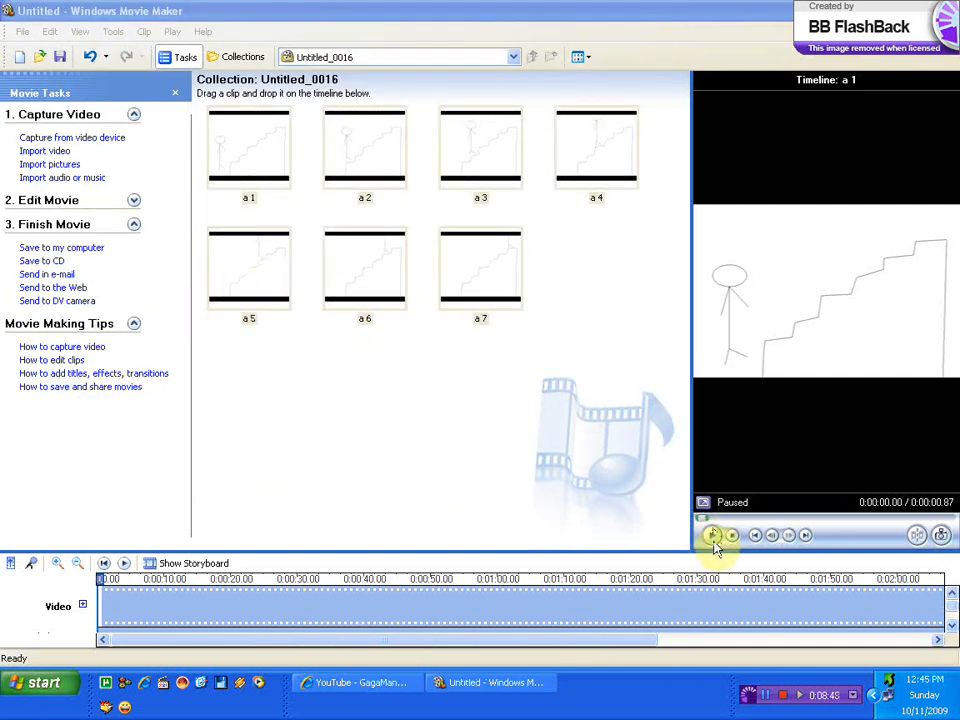
Play the stick-figure movie in the Movie Maker preview monitor
click(40, 682)
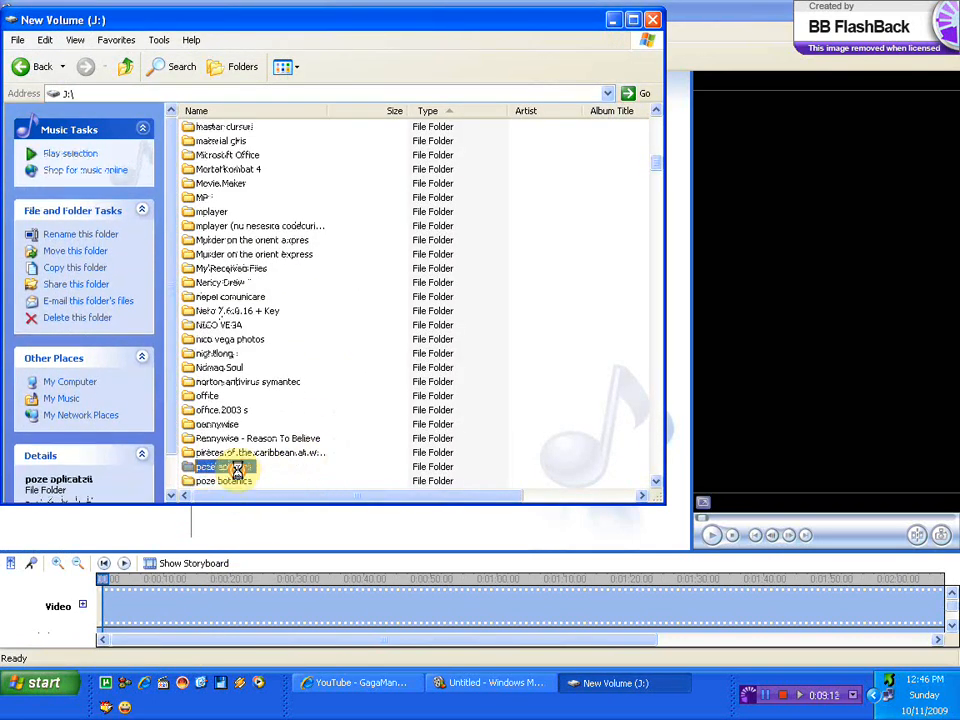
Browse poze aplicatzii > album no 1 > my covers, dismiss Winamp, and bring up options for the simple animation file
double_click(220, 480)
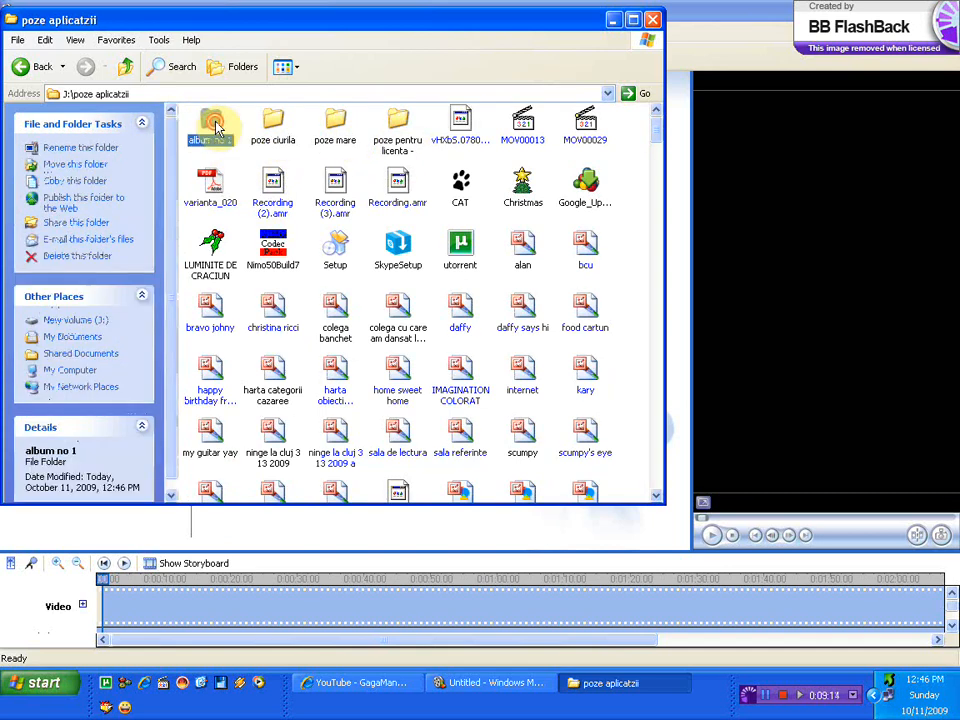
double_click(210, 122)
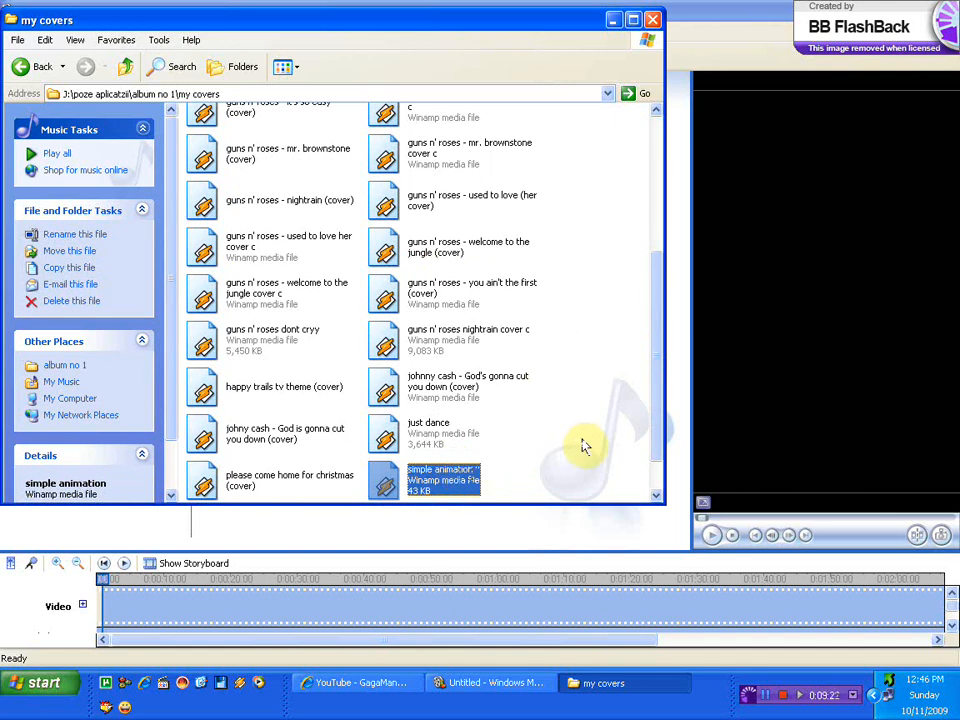
mouse_move(576, 446)
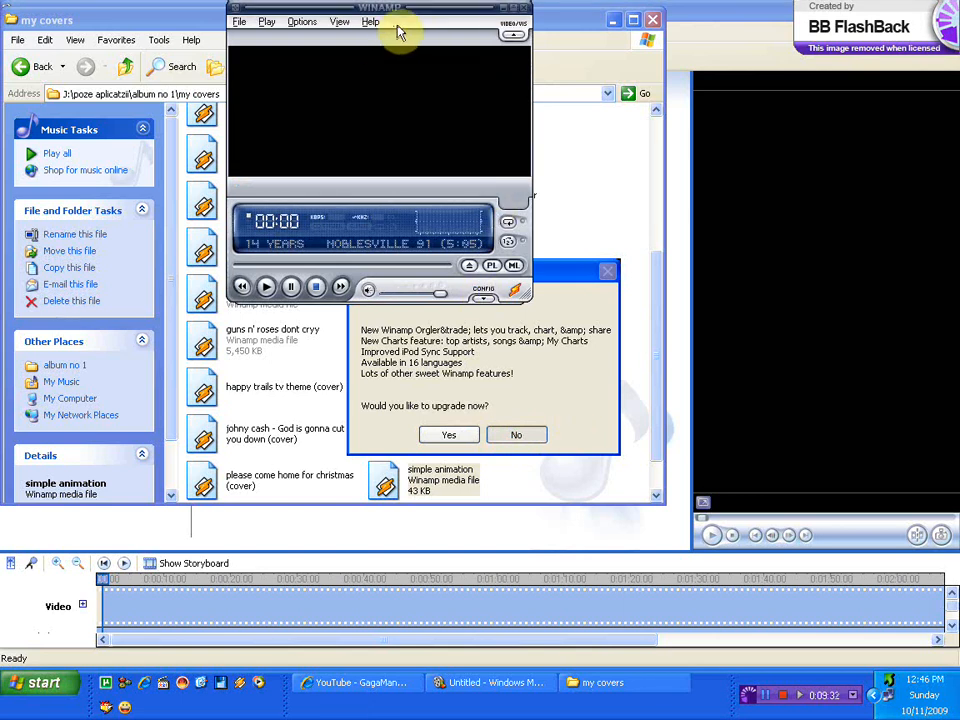
click(516, 434)
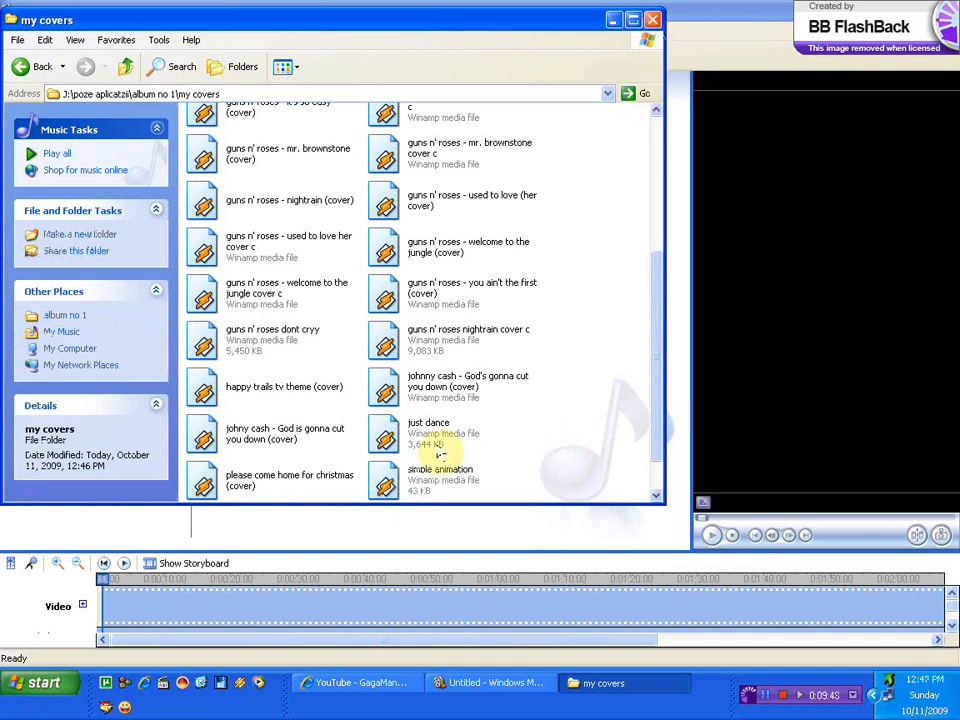
right_click(440, 480)
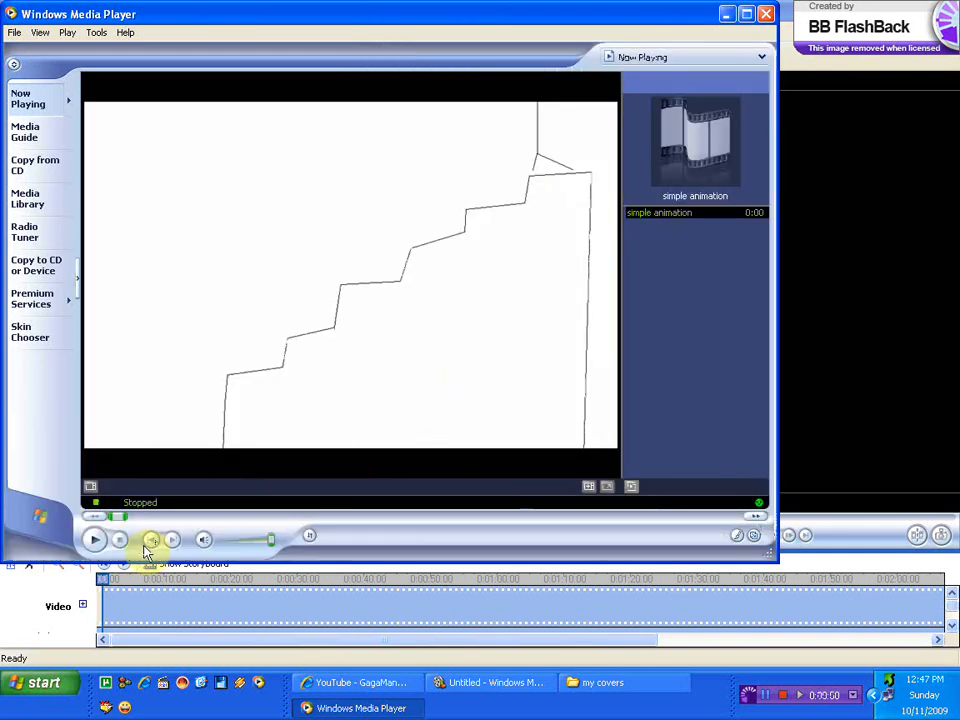
Play the simple animation movie in Windows Media Player, then pause it
click(94, 540)
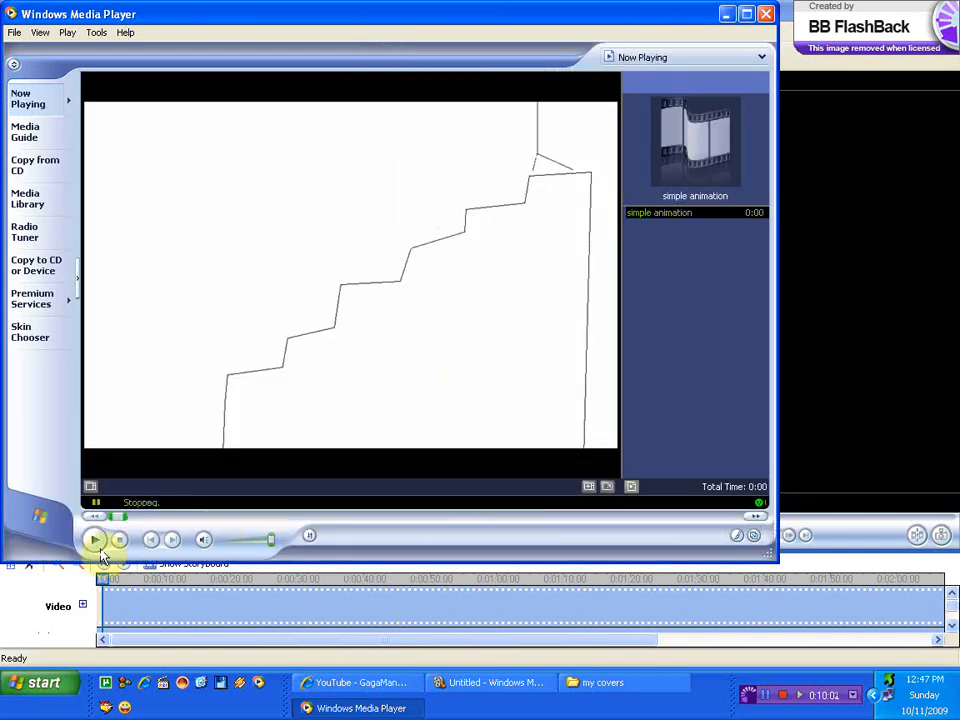
click(94, 540)
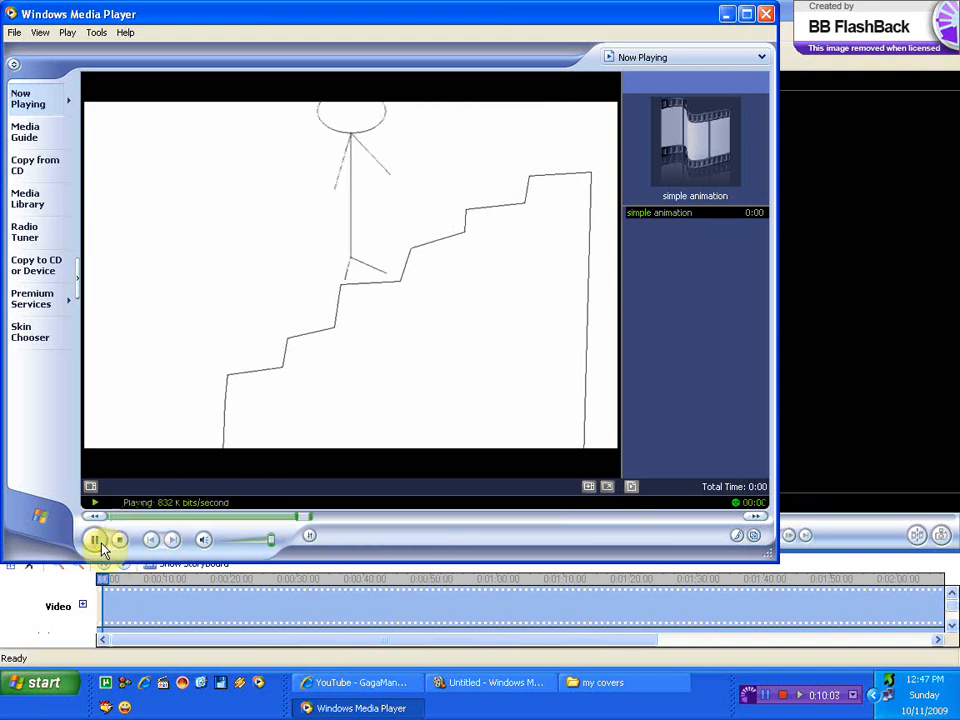
click(490, 682)
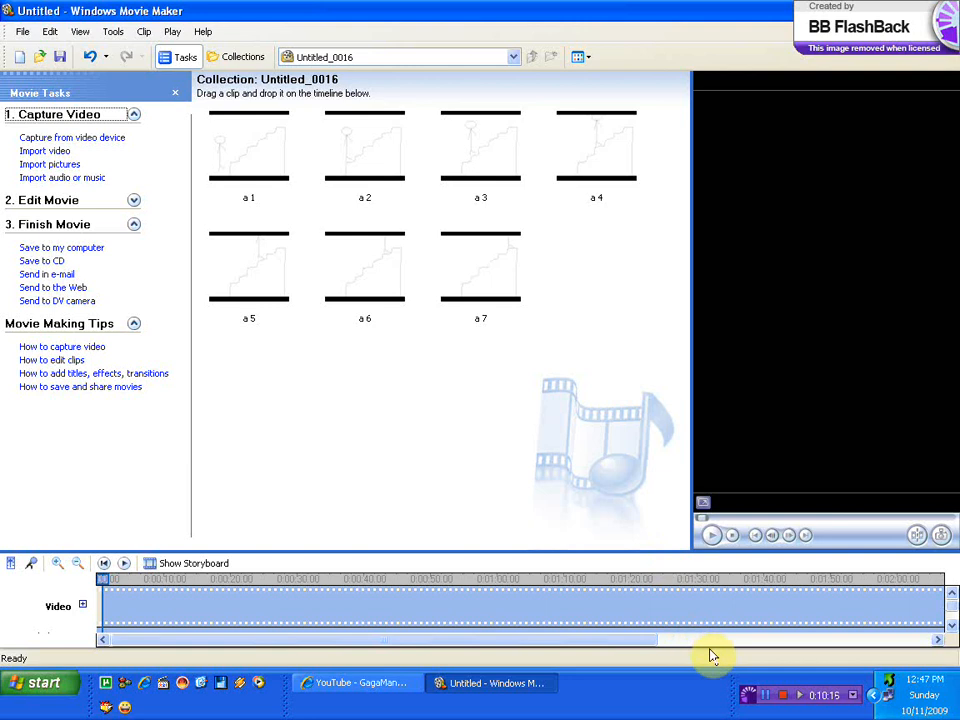